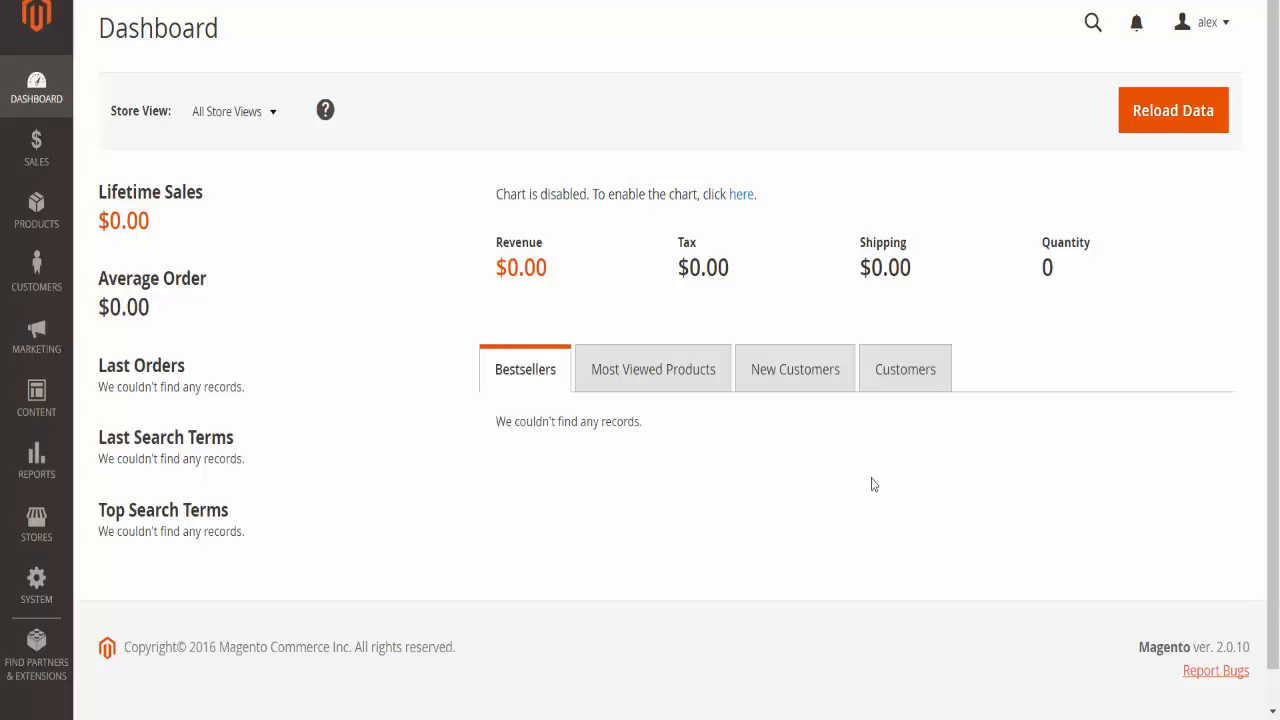
{"action": "mouse_move", "coordinate": [504, 184]}
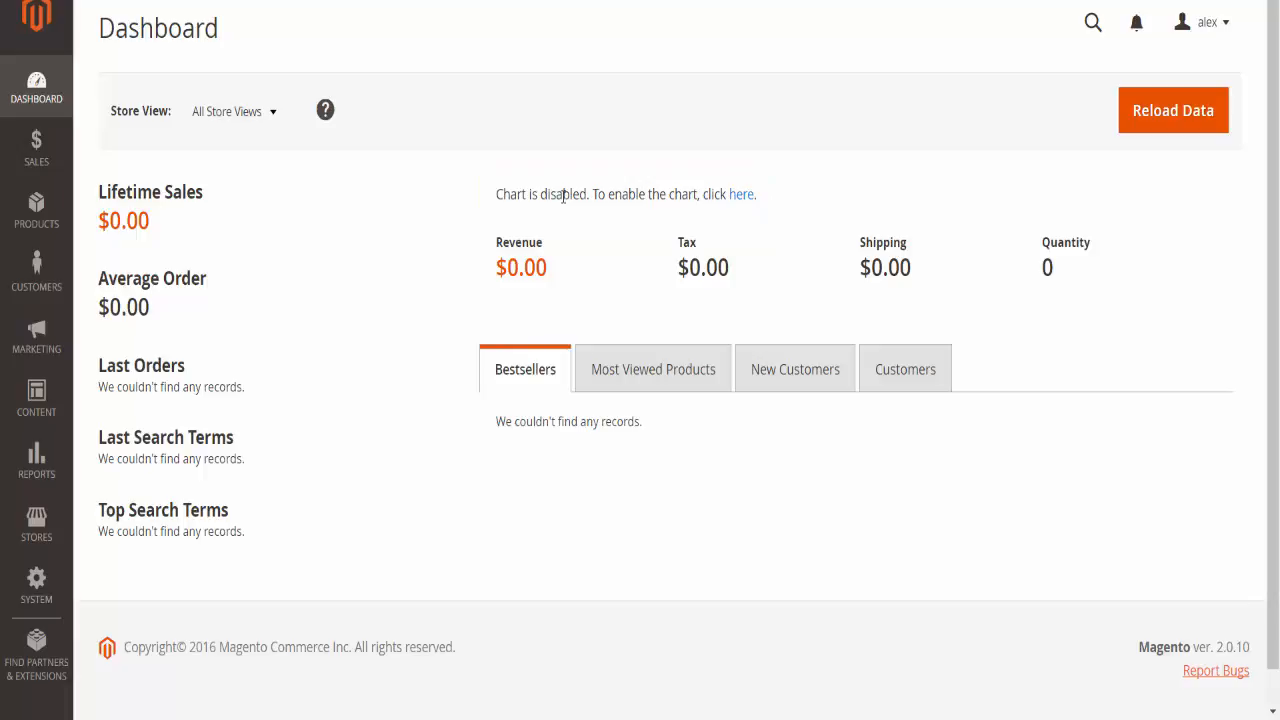
{"action": "mouse_move", "coordinate": [800, 100]}
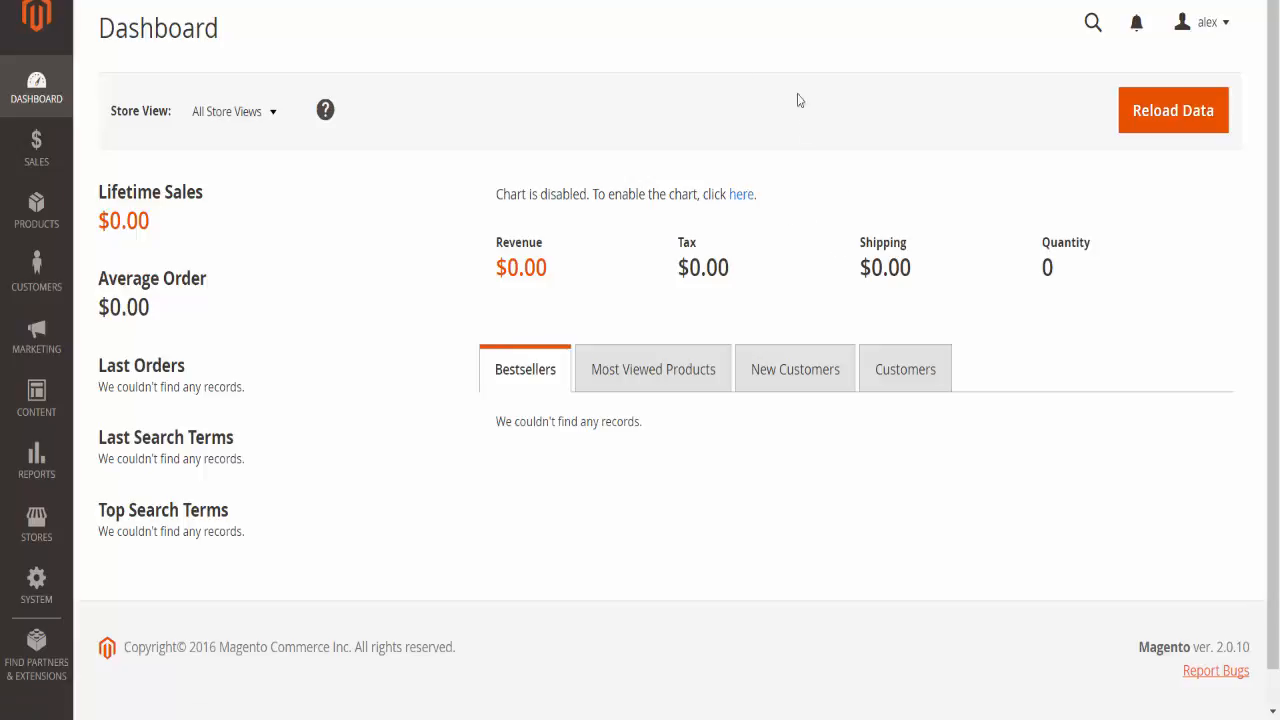
{"action": "mouse_move", "coordinate": [504, 152]}
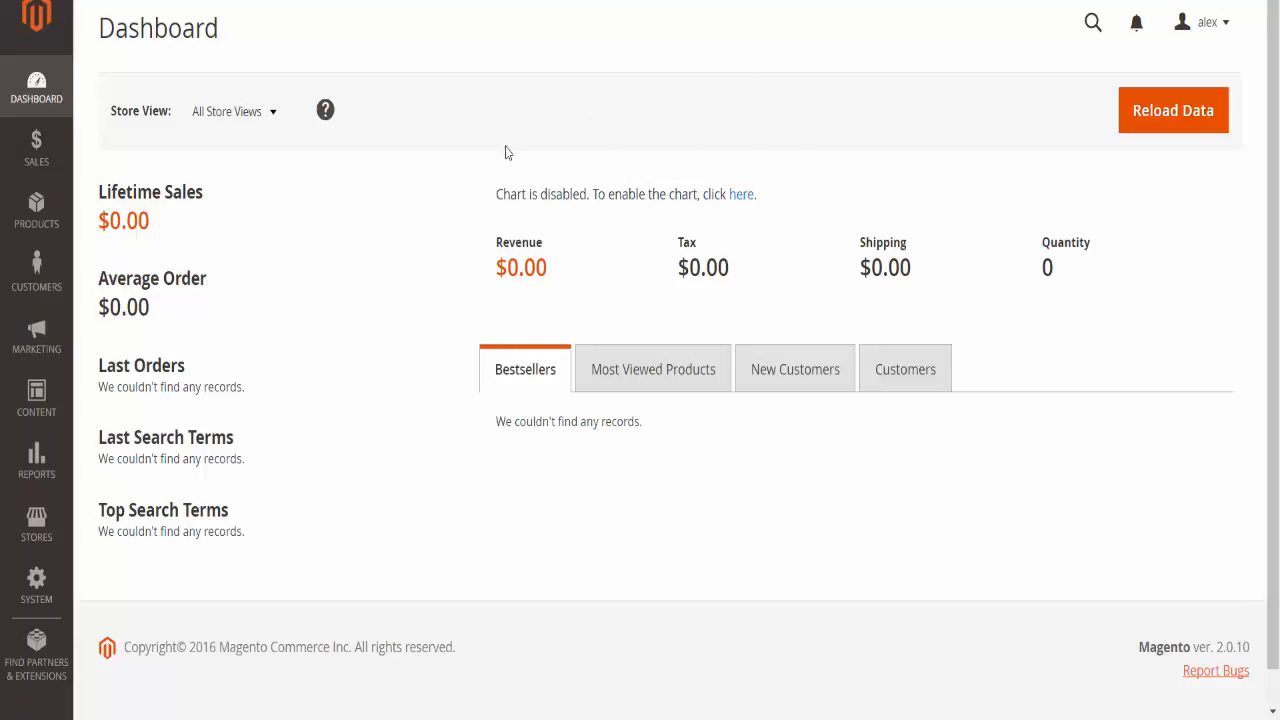
{"action": "mouse_move", "coordinate": [676, 198]}
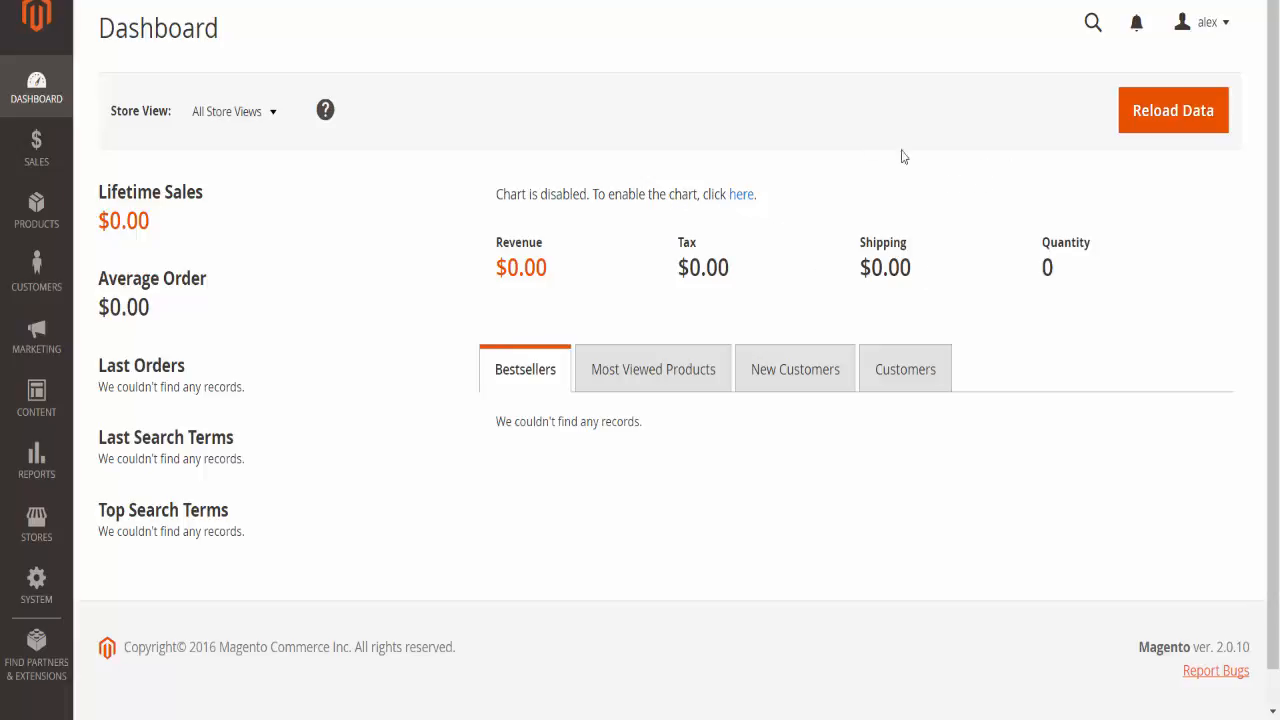
{"action": "mouse_move", "coordinate": [252, 136]}
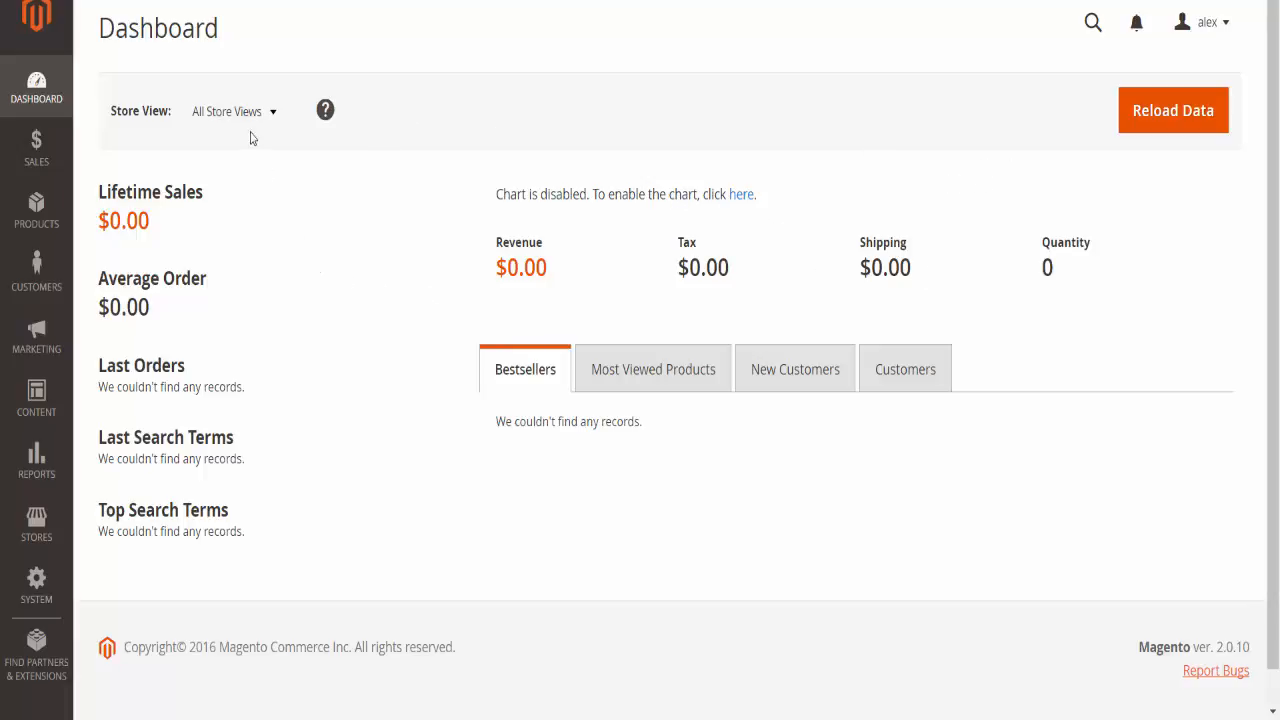
Step: Read through the Configuration Scope article, covering setup steps and the scope settings table
{"action": "left_click", "coordinate": [234, 112]}
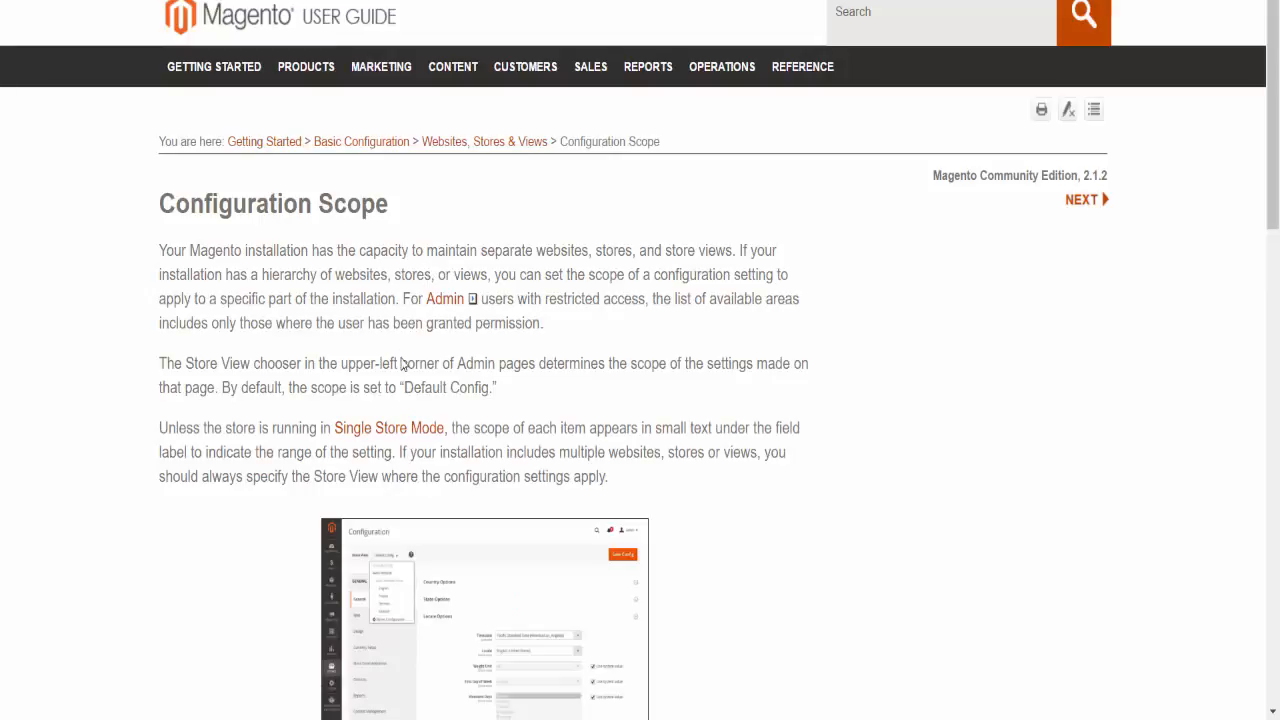
{"action": "scroll", "scroll_direction": "down", "scroll_amount": 3}
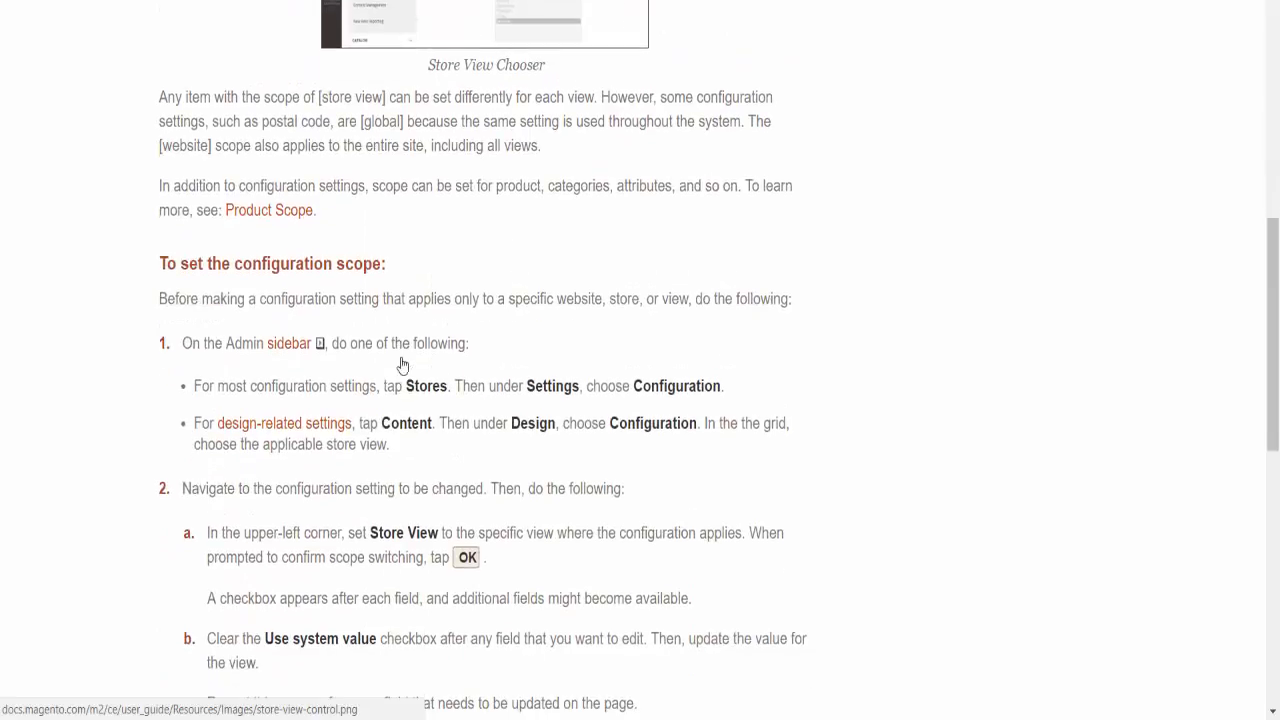
{"action": "scroll", "scroll_direction": "down", "scroll_amount": 3}
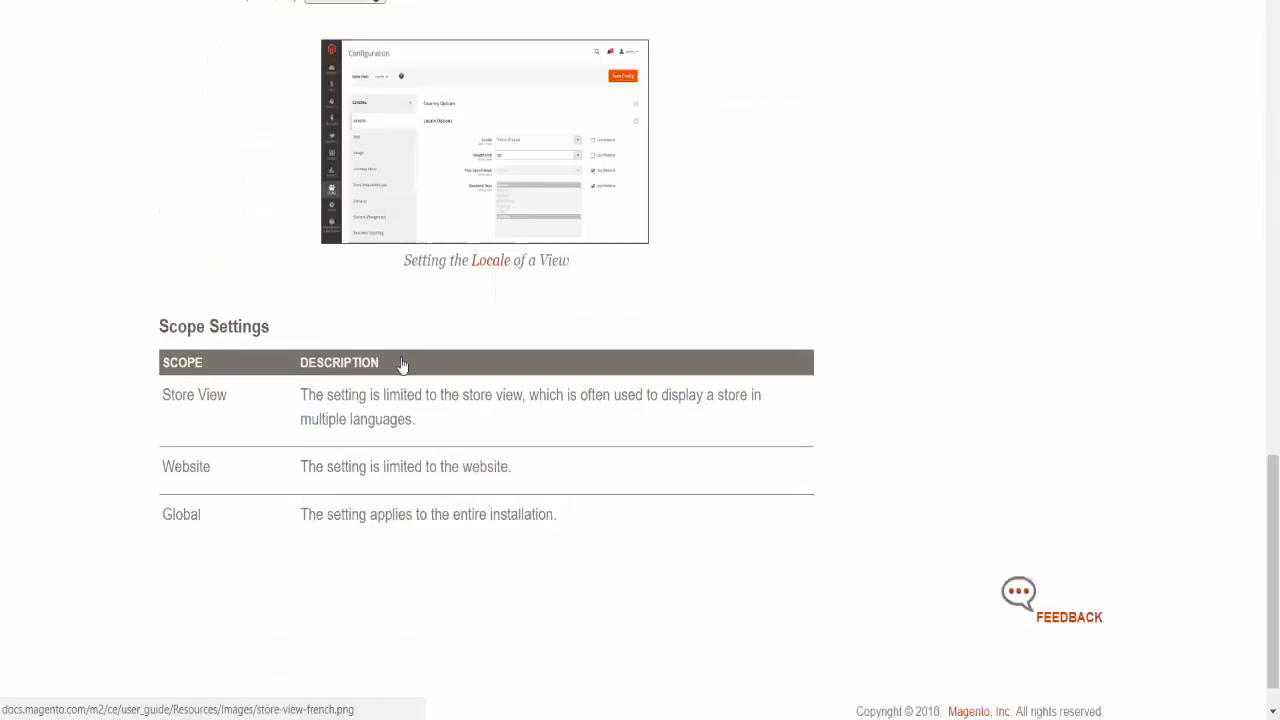
{"action": "scroll", "scroll_direction": "down", "scroll_amount": 3}
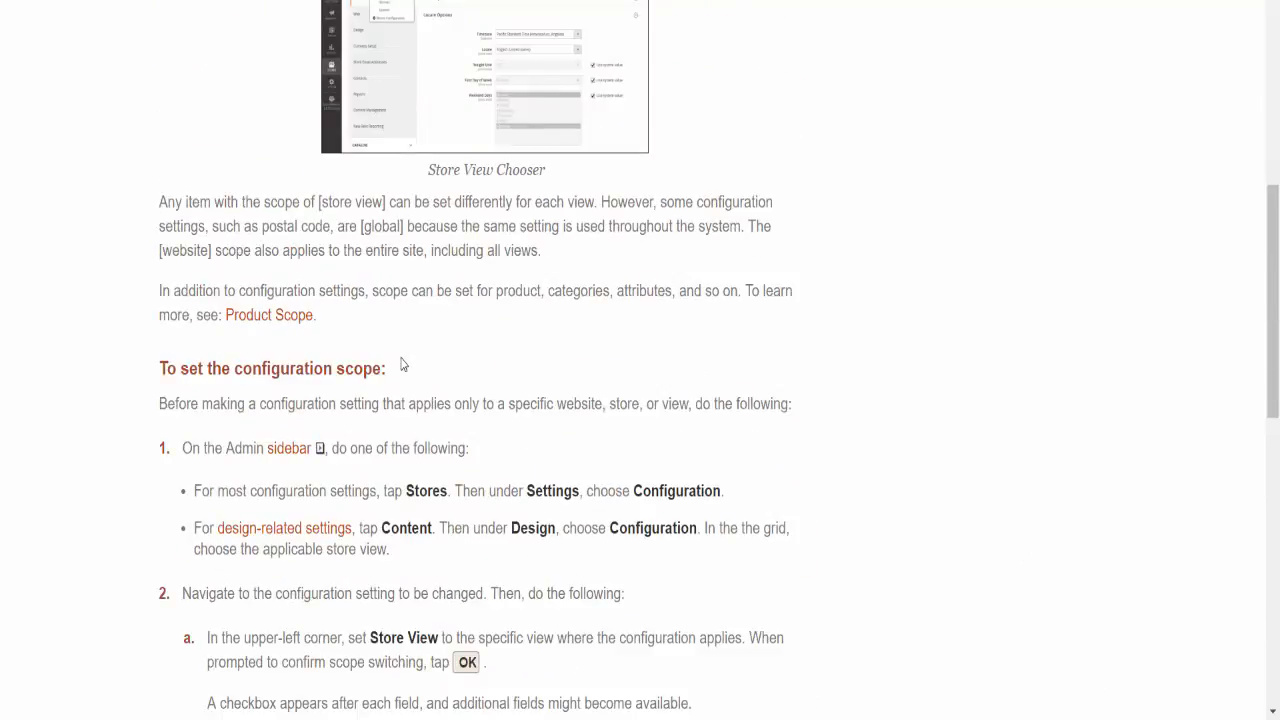
{"action": "scroll", "scroll_direction": "up", "scroll_amount": 3}
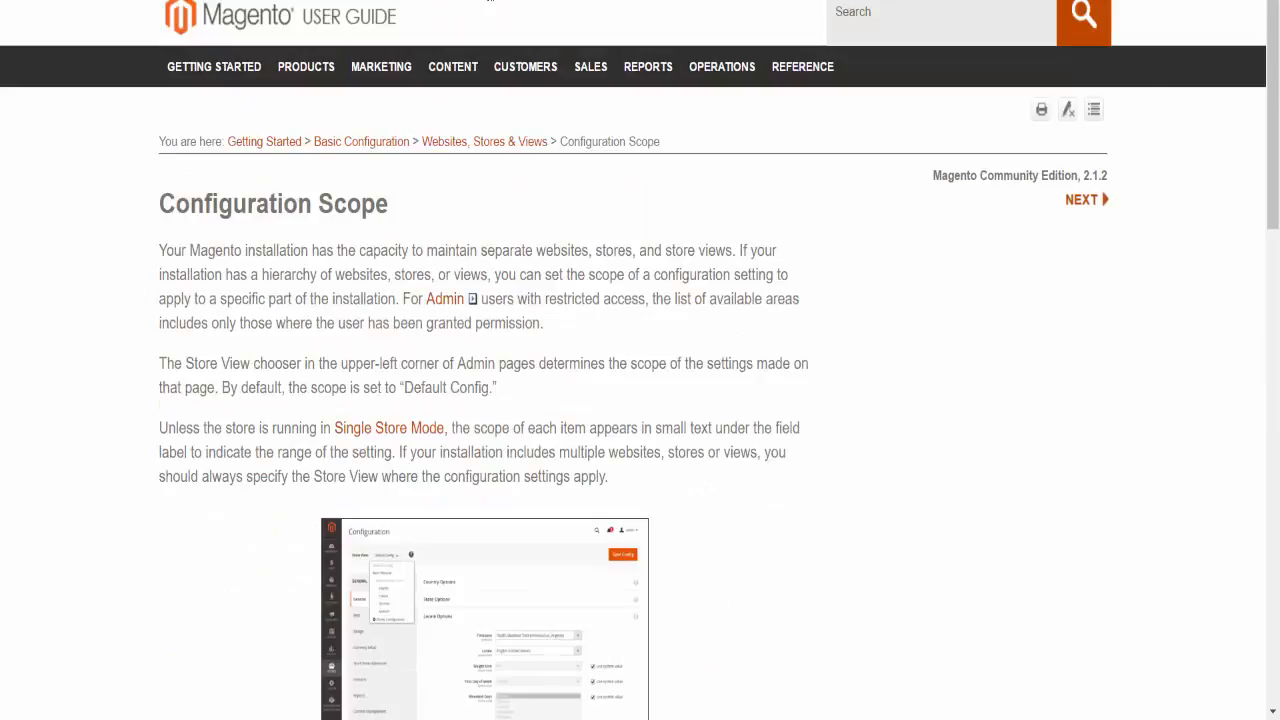
{"action": "mouse_move", "coordinate": [440, 384]}
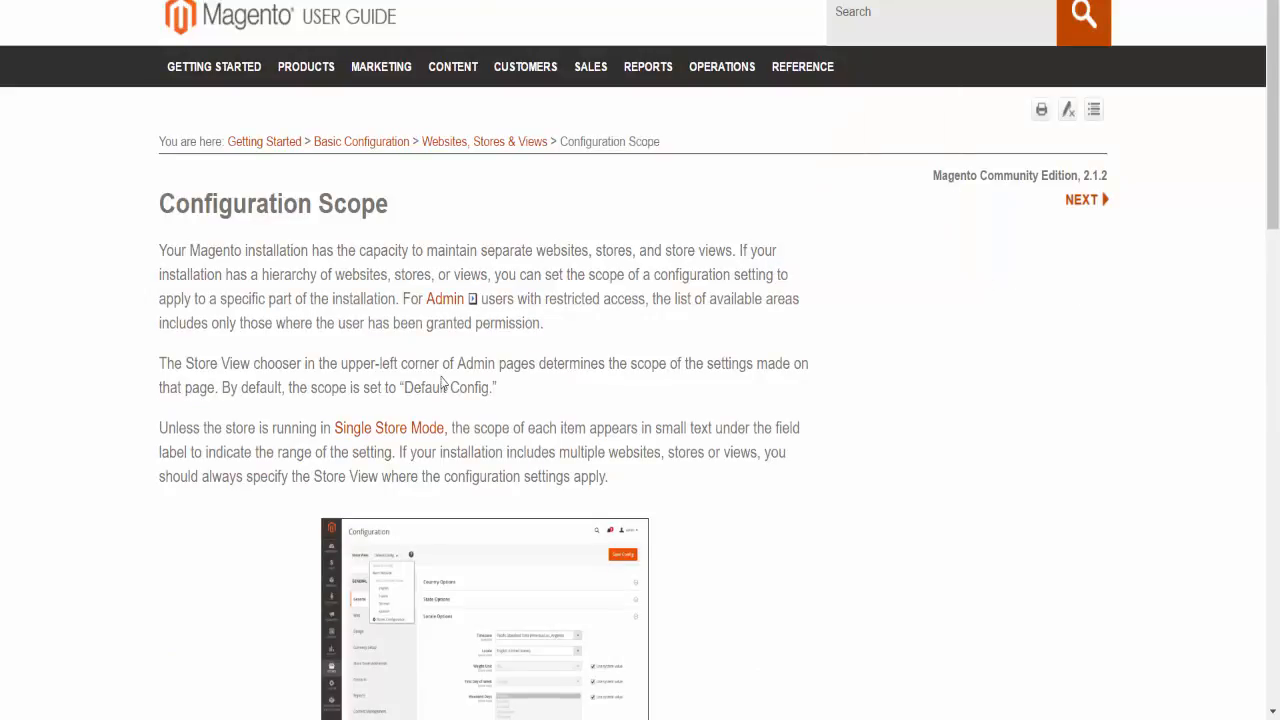
{"action": "mouse_move", "coordinate": [1104, 210]}
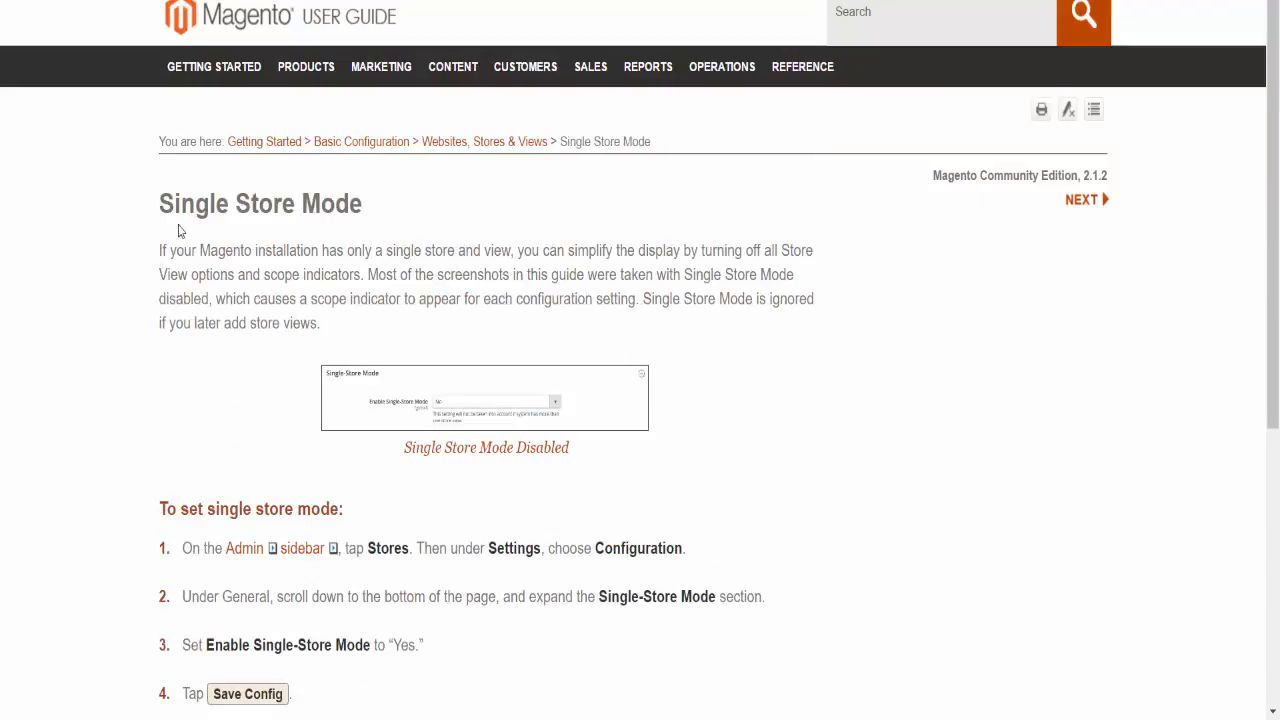
{"action": "mouse_move", "coordinate": [1128, 200]}
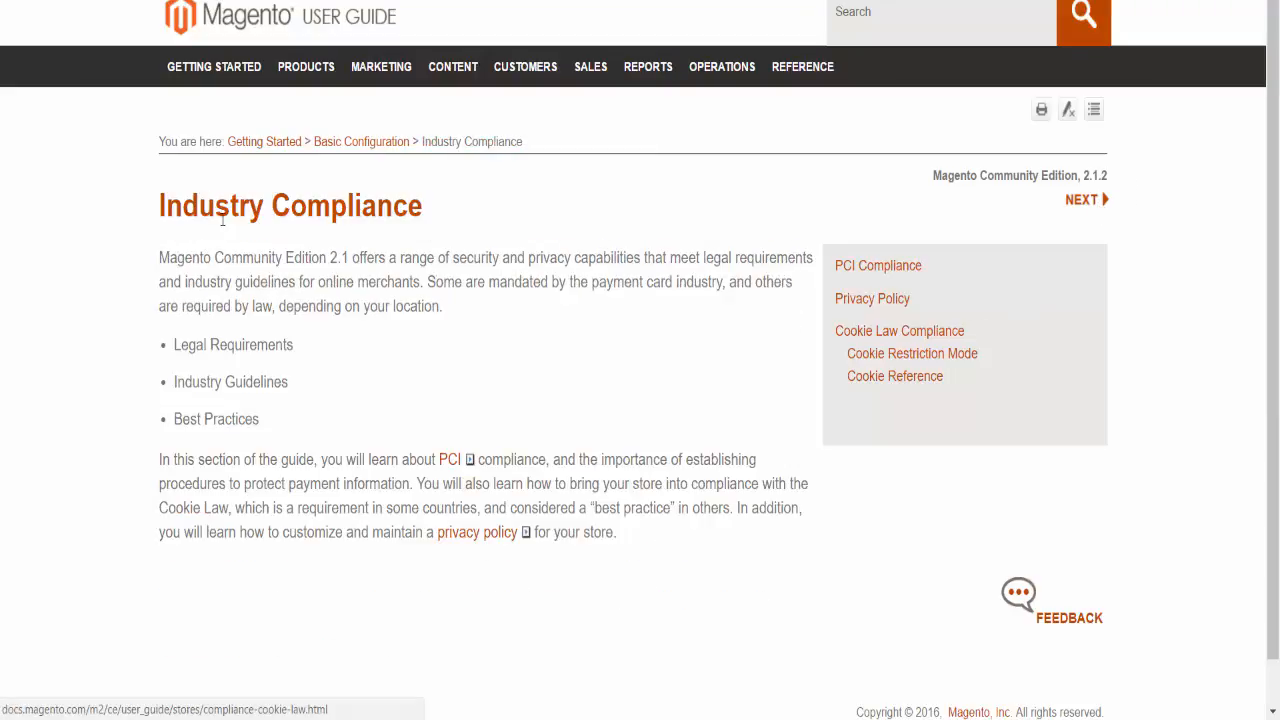
{"action": "mouse_move", "coordinate": [1016, 344]}
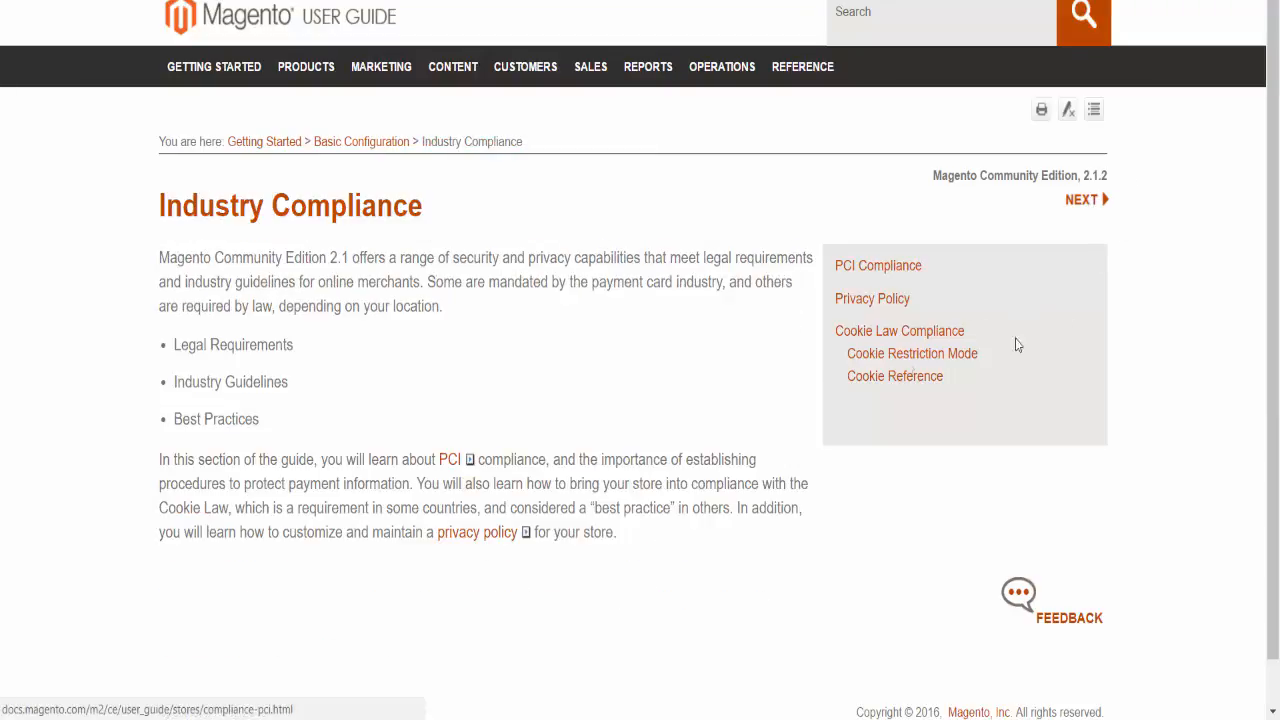
Step: Page through PCI Compliance, Privacy Policy and Cookie Law Compliance to the Products section overview
{"action": "left_click", "coordinate": [876, 264]}
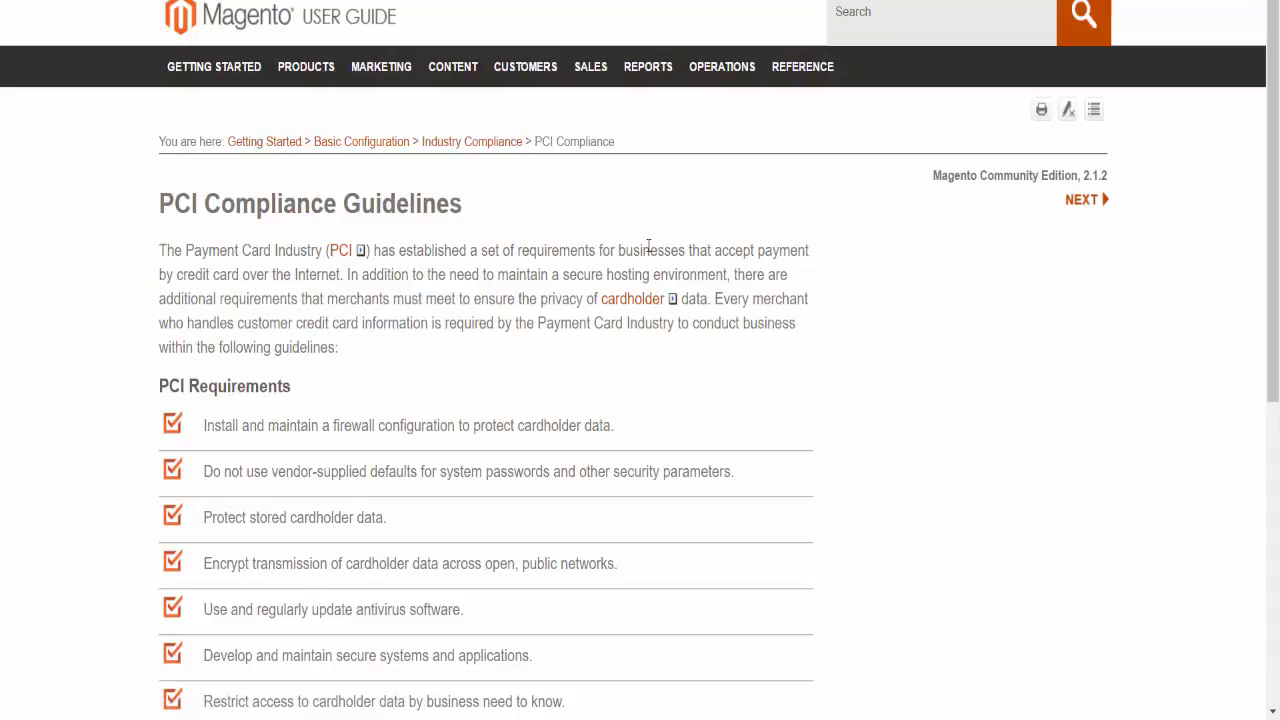
{"action": "left_click", "coordinate": [1080, 200]}
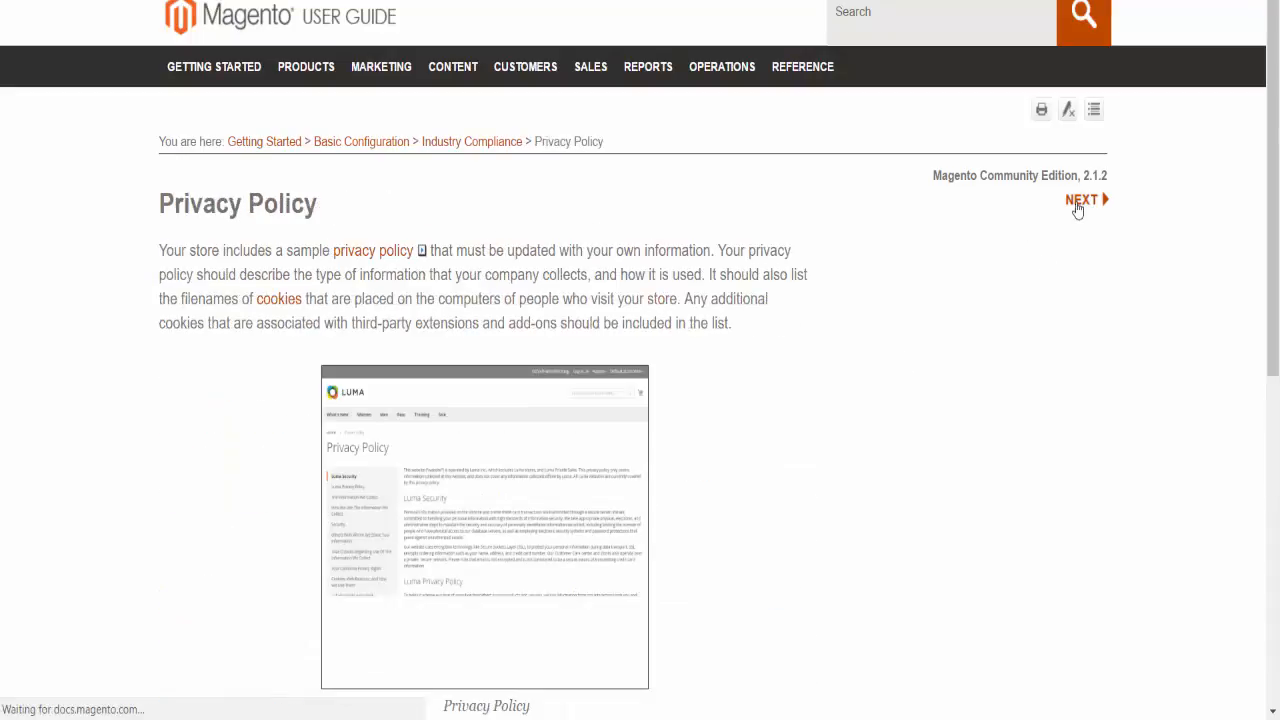
{"action": "left_click", "coordinate": [1084, 200]}
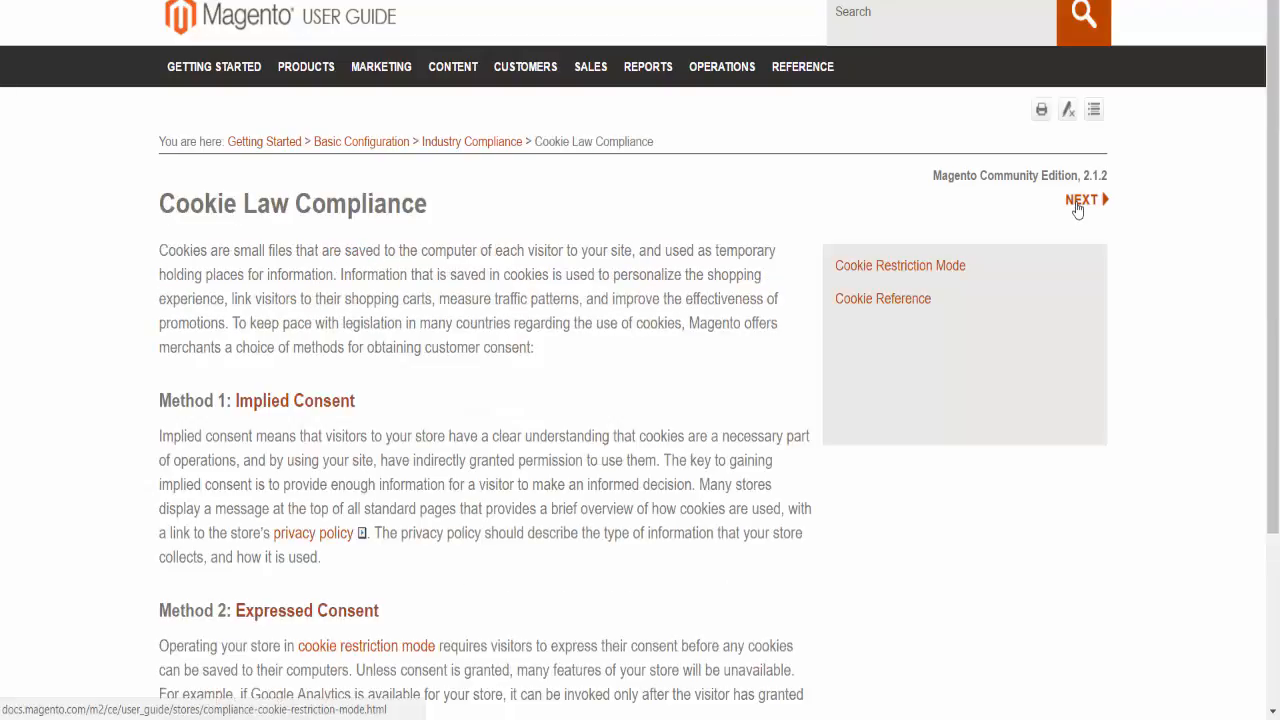
{"action": "left_click", "coordinate": [884, 298]}
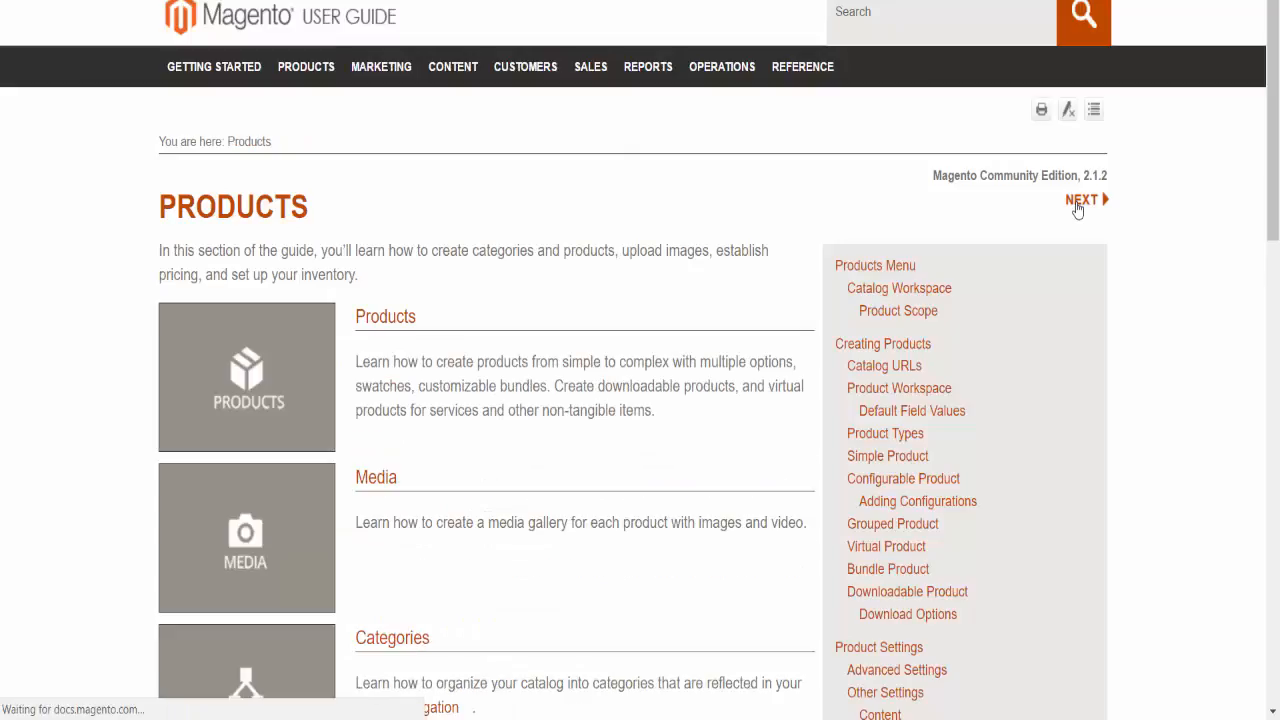
{"action": "scroll", "scroll_direction": "down", "scroll_amount": 3}
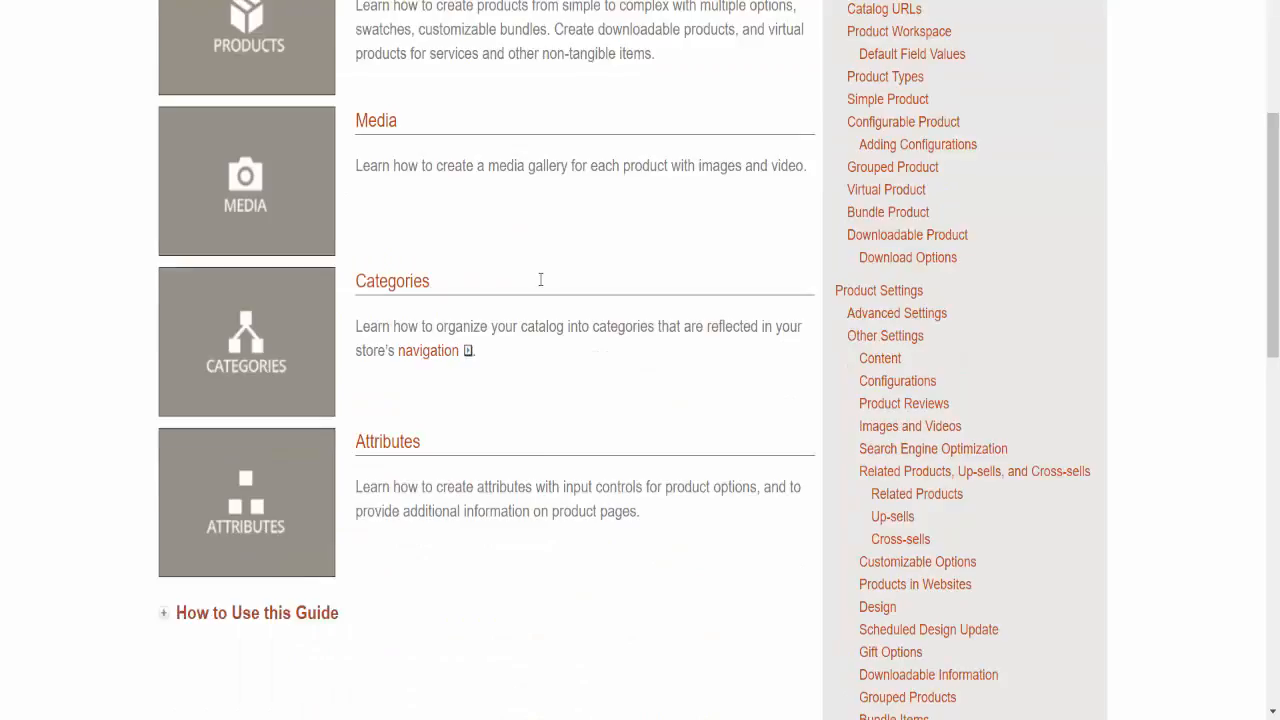
{"action": "scroll", "scroll_direction": "up", "scroll_amount": 3}
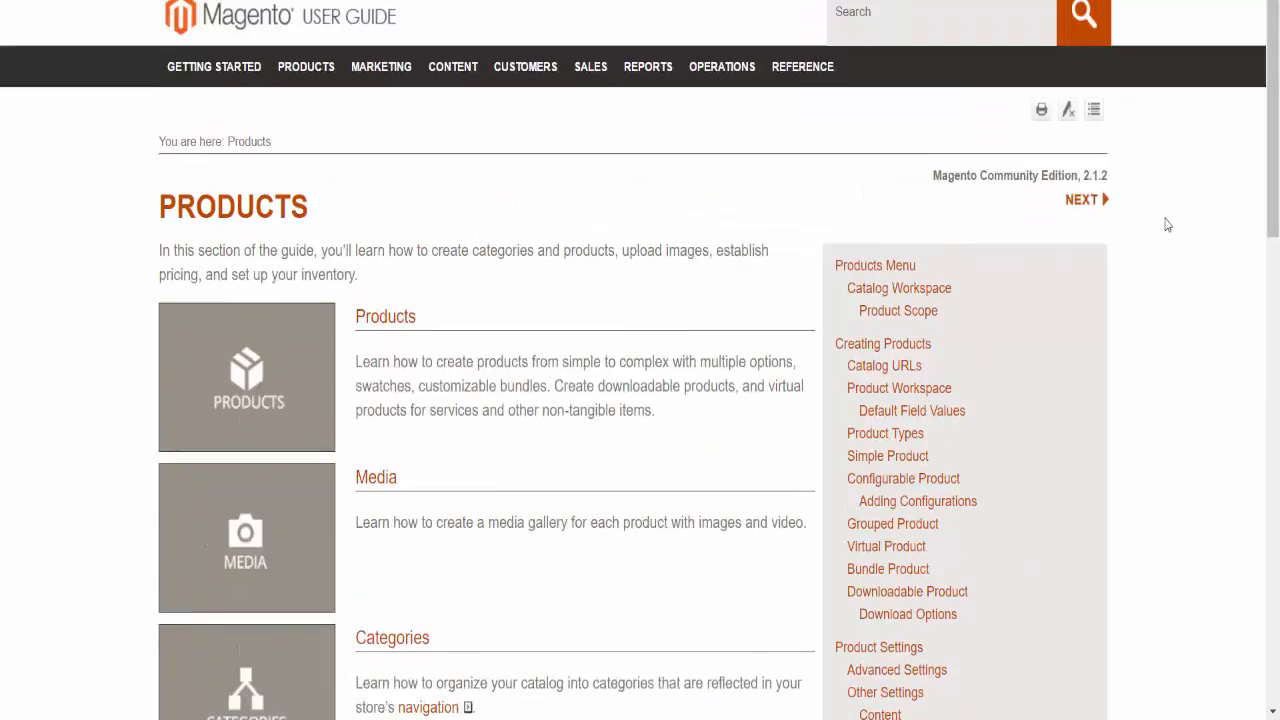
Step: Open the Catalog Workspace article and read on into the Product Scope article
{"action": "left_click", "coordinate": [876, 264]}
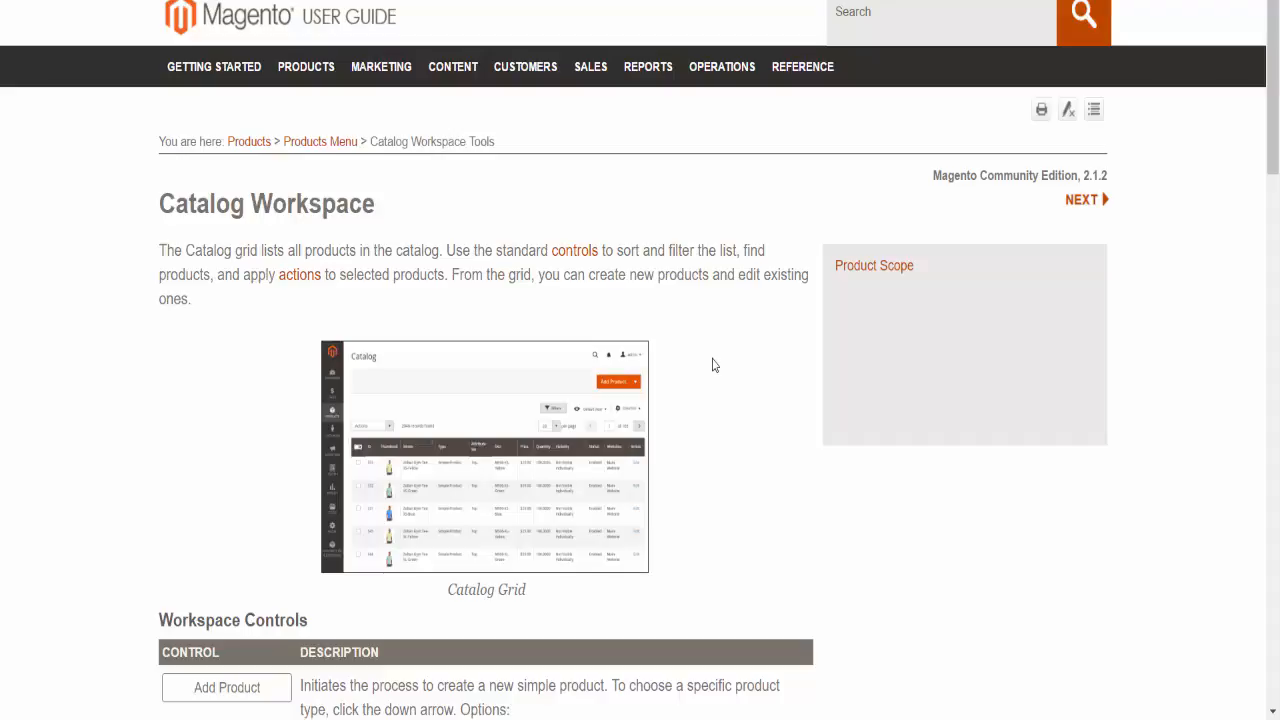
{"action": "mouse_move", "coordinate": [706, 370]}
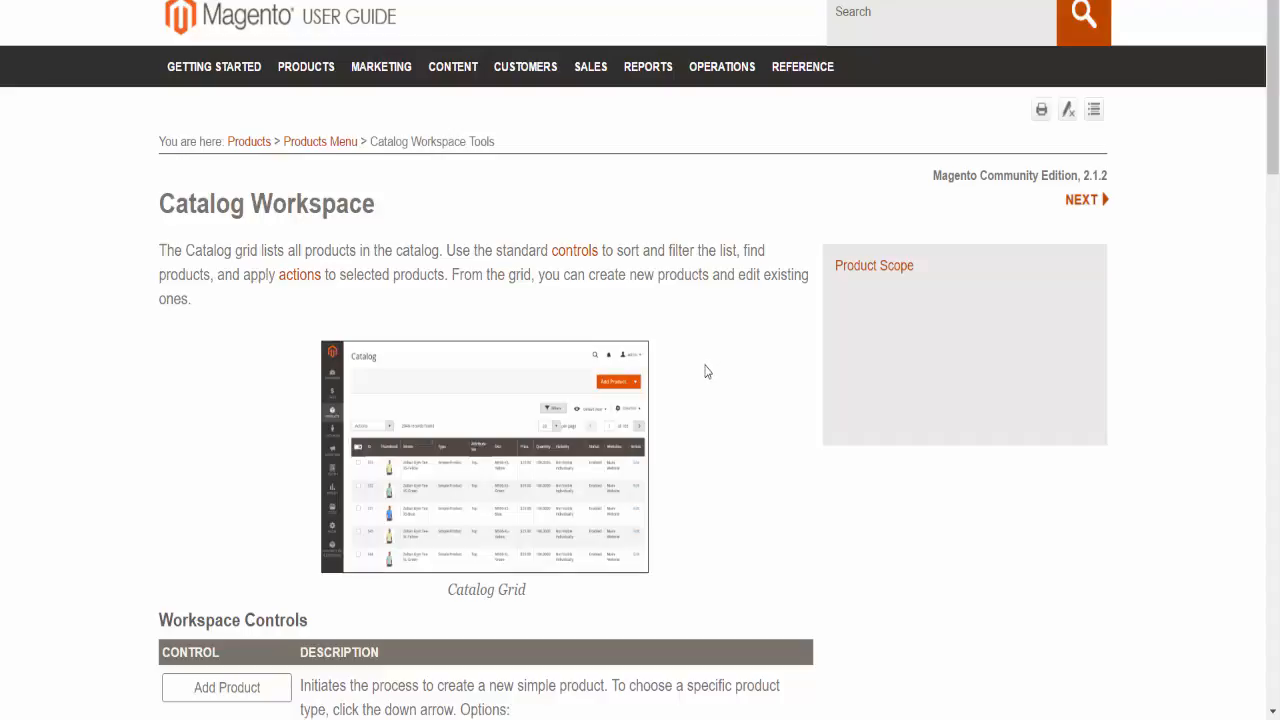
{"action": "mouse_move", "coordinate": [704, 374]}
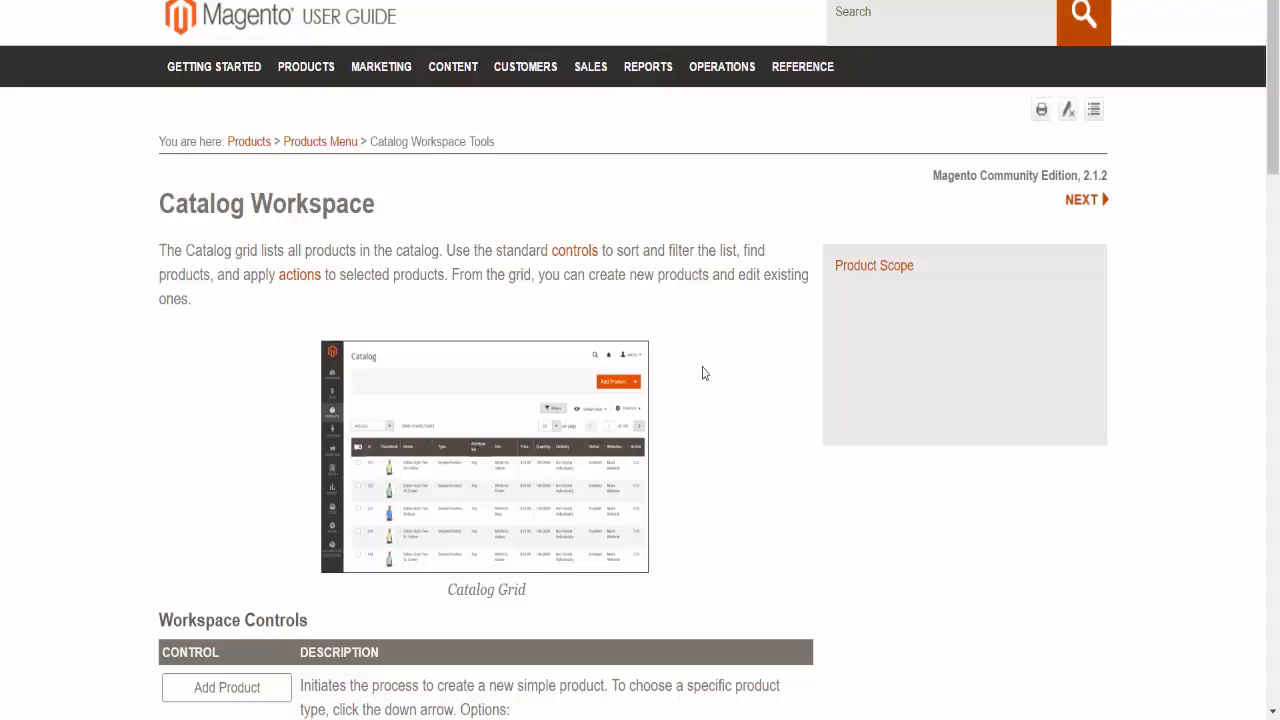
{"action": "mouse_move", "coordinate": [1084, 200]}
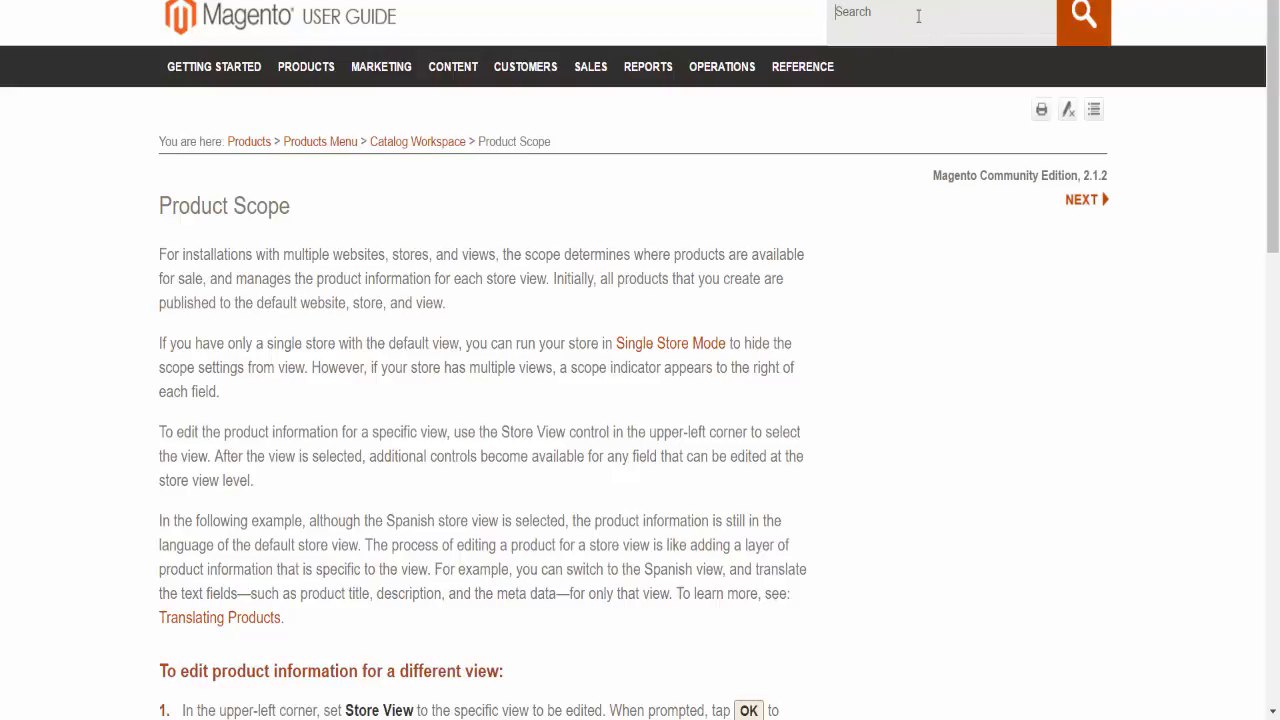
{"action": "mouse_move", "coordinate": [660, 338]}
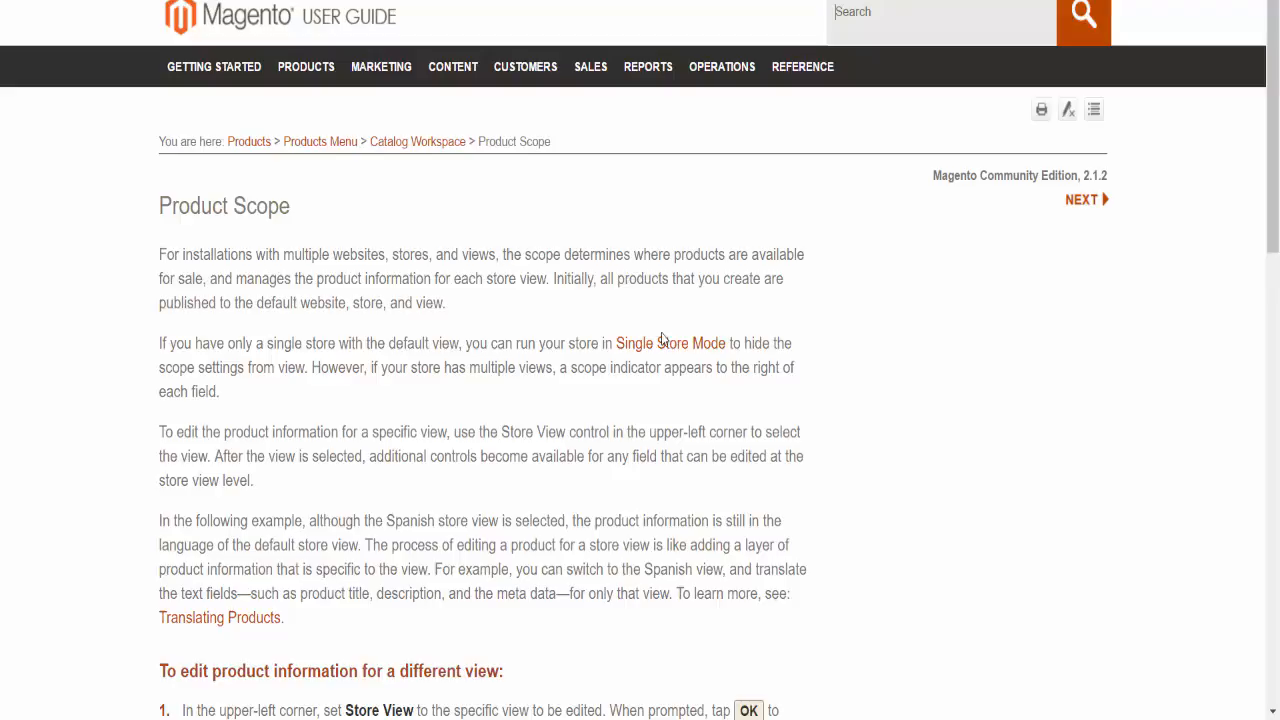
{"action": "scroll", "scroll_direction": "down", "scroll_amount": 3}
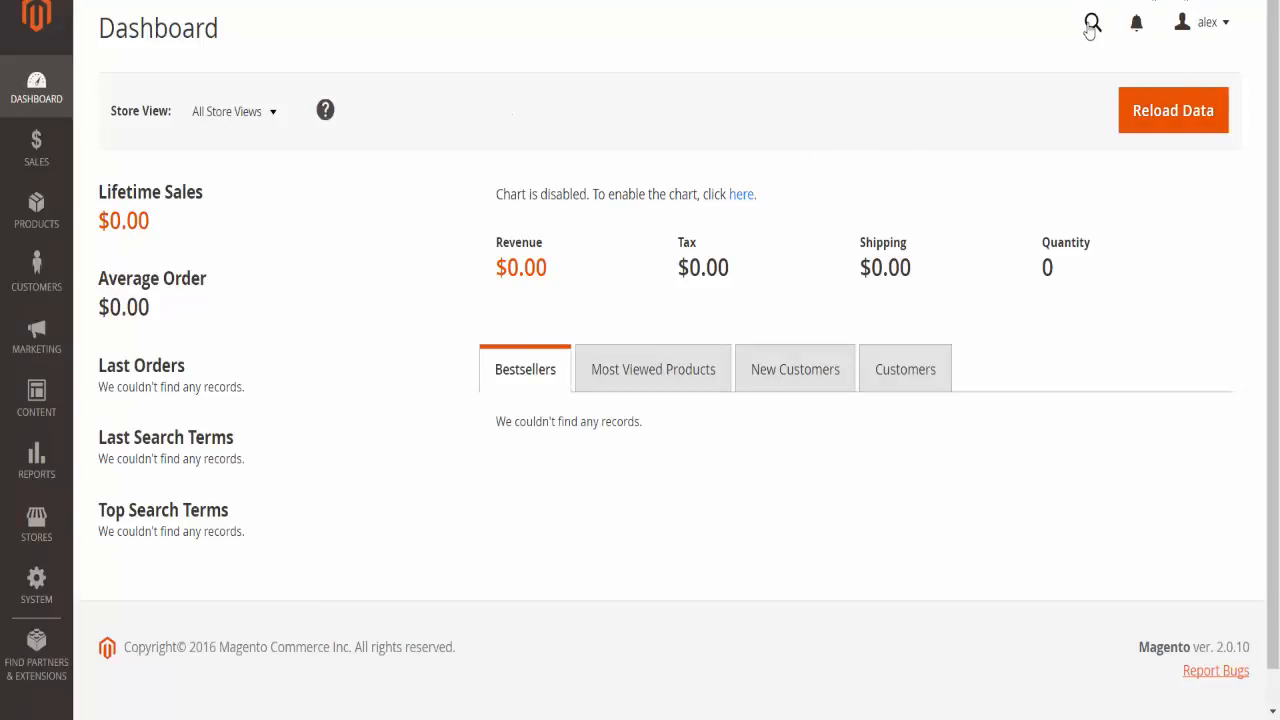
Step: Open the My Account settings page from the admin account menu
{"action": "left_click", "coordinate": [1092, 22]}
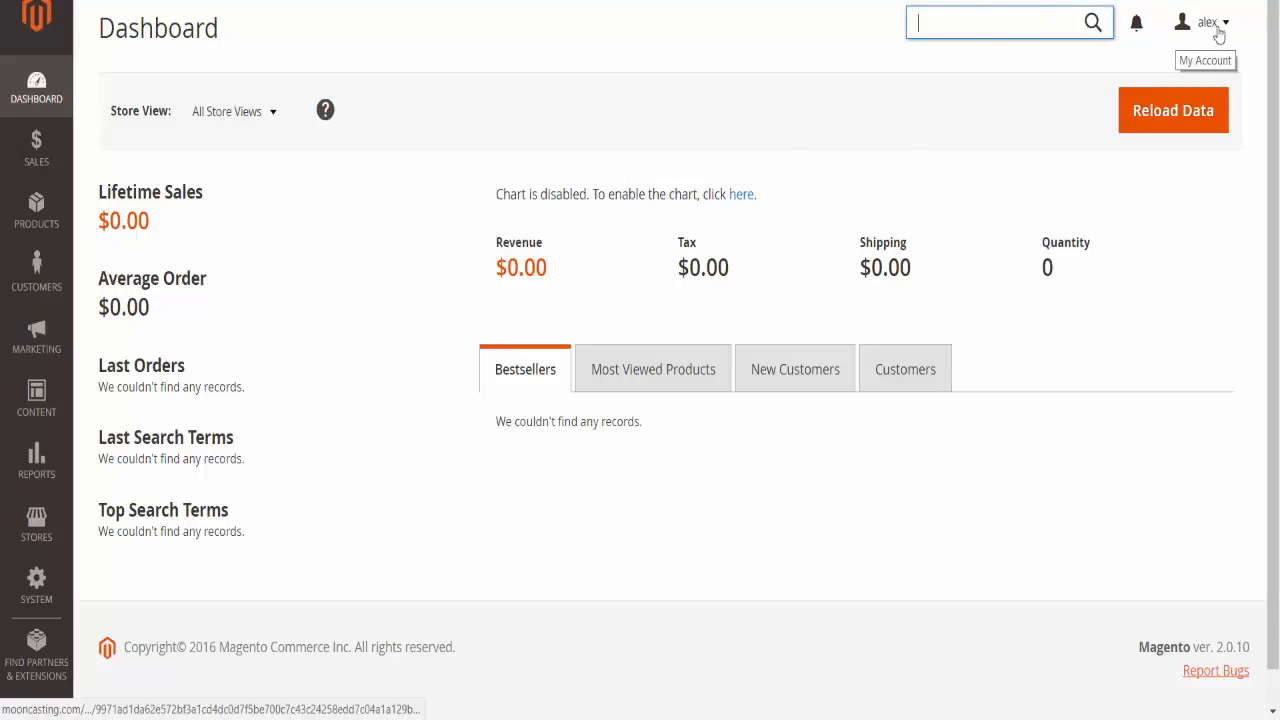
{"action": "left_click", "coordinate": [1208, 22]}
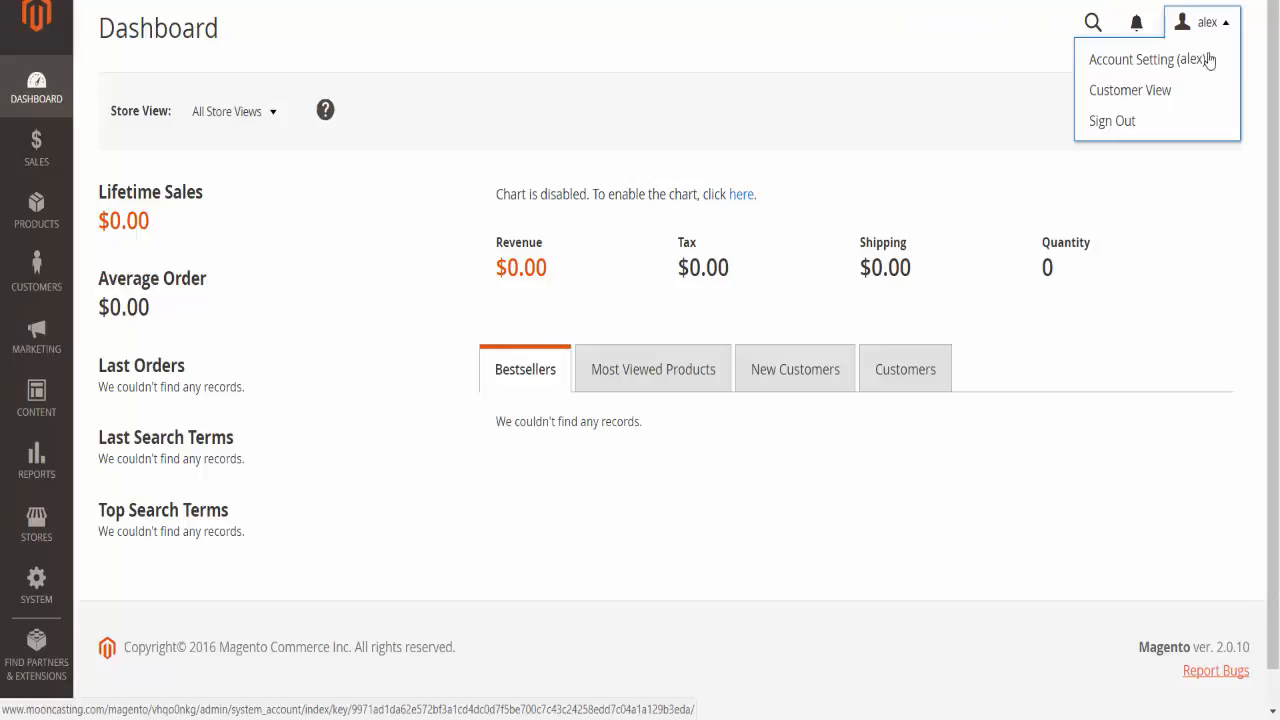
{"action": "left_click", "coordinate": [1208, 20]}
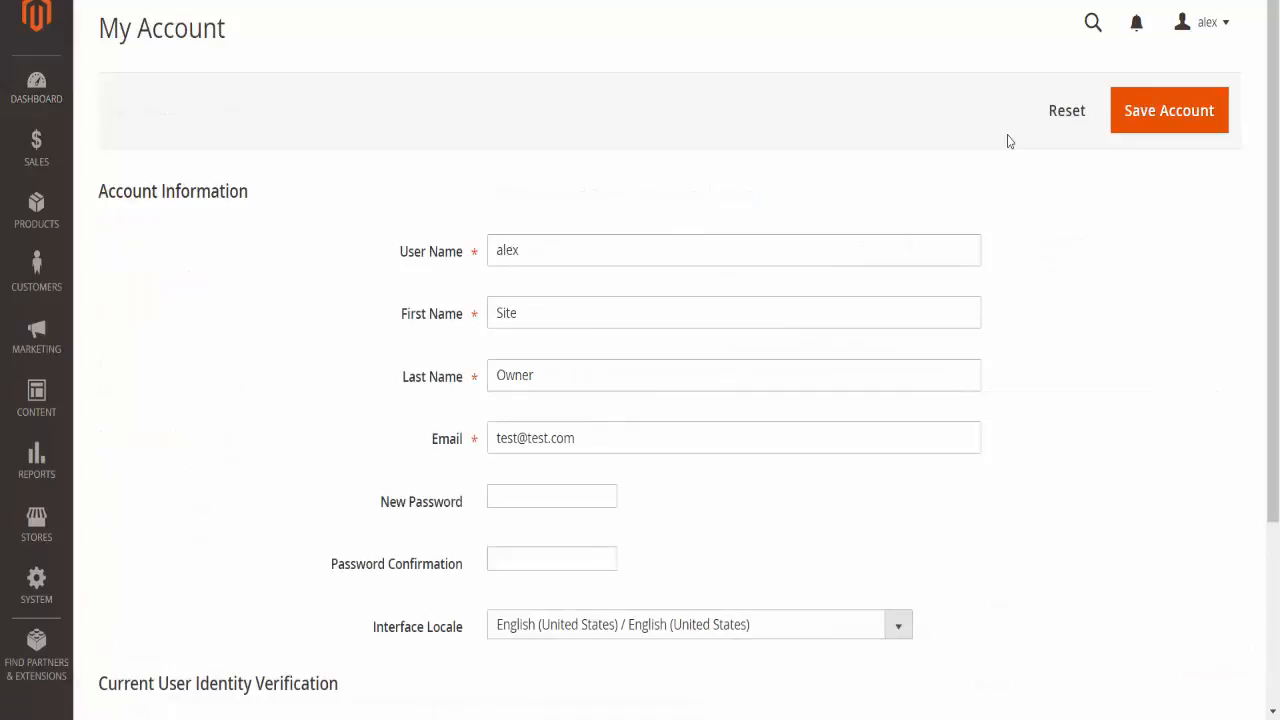
{"action": "scroll", "scroll_direction": "down", "scroll_amount": 3}
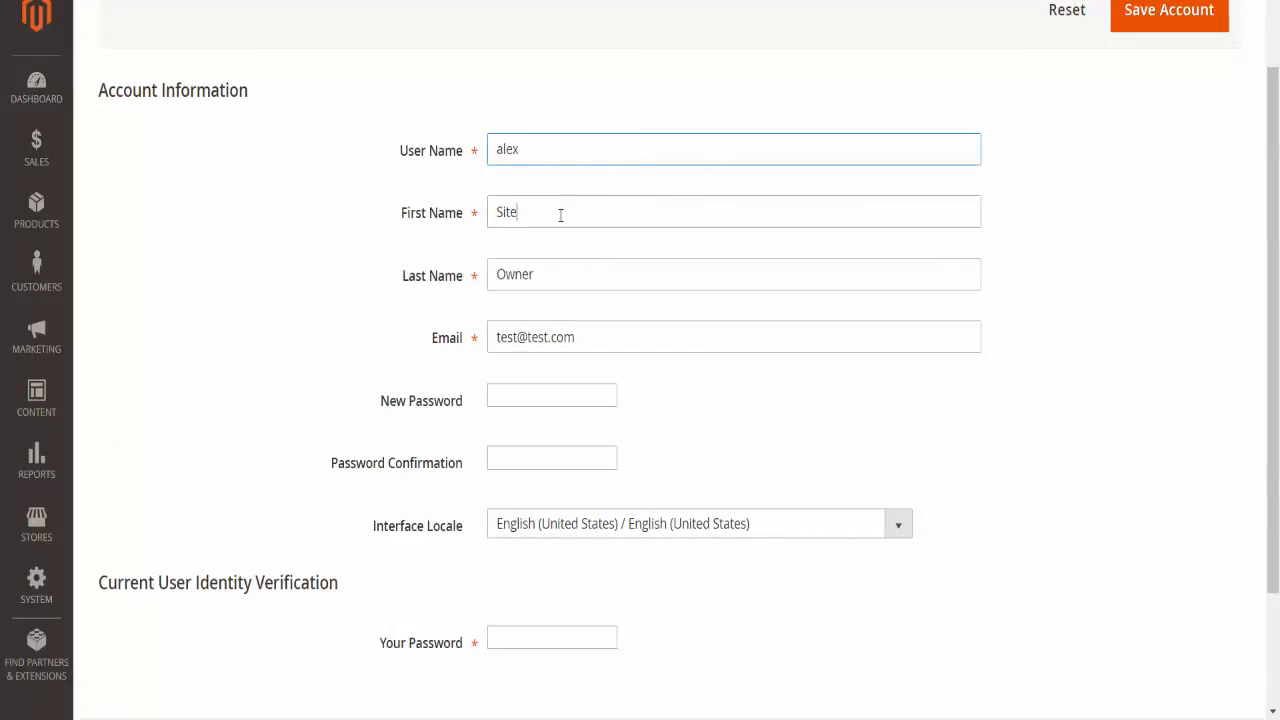
Step: Review the account information form fields, then return to the store dashboard
{"action": "scroll", "scroll_direction": "down", "scroll_amount": 3}
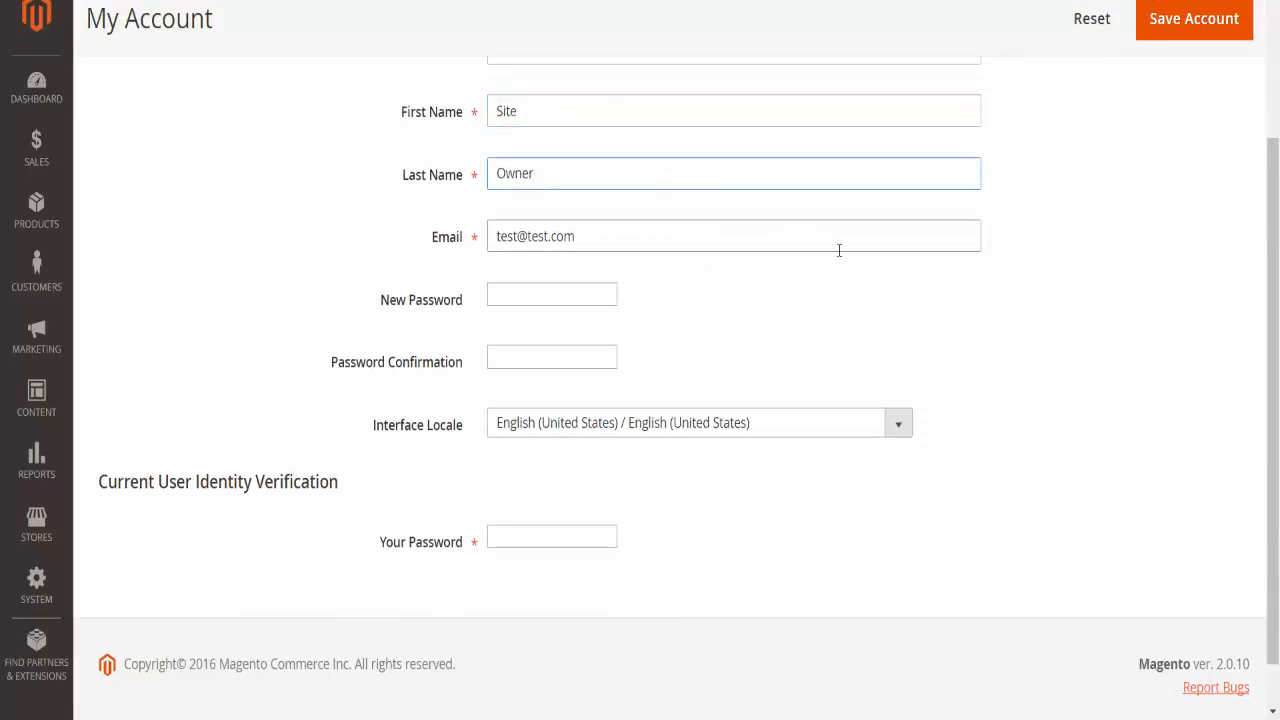
{"action": "left_click", "coordinate": [732, 236]}
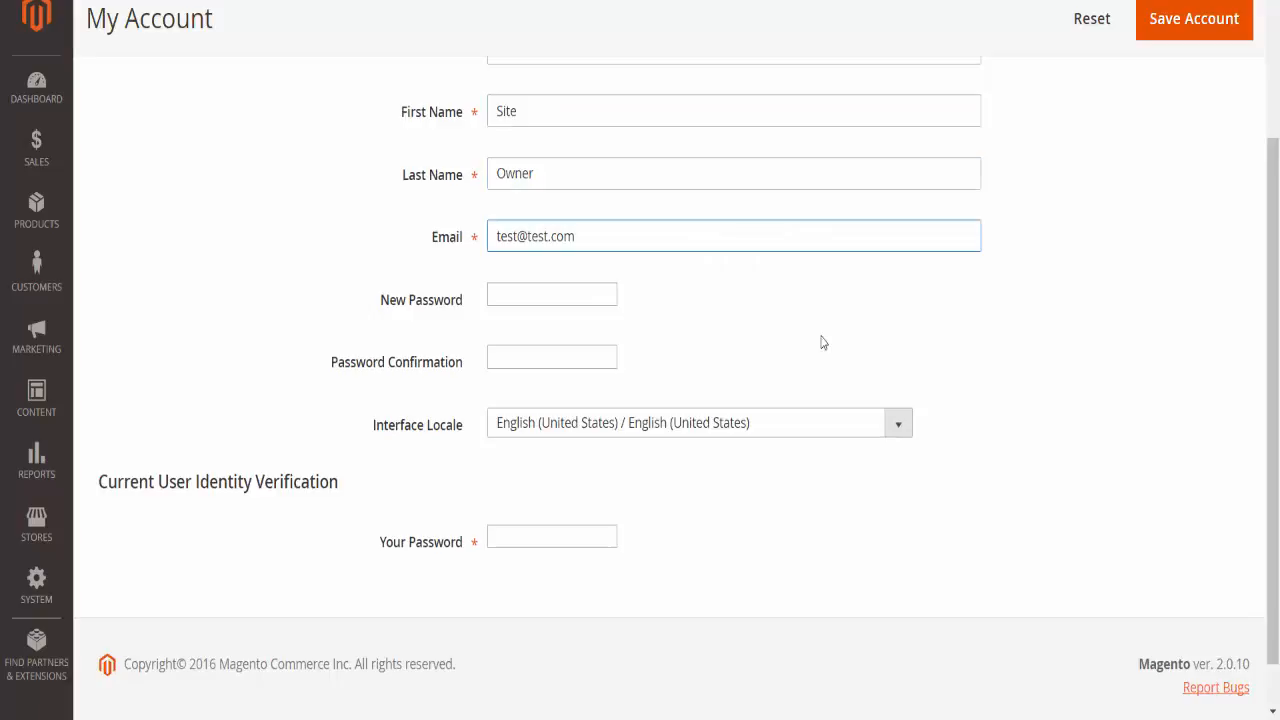
{"action": "scroll", "scroll_direction": "down", "scroll_amount": 3}
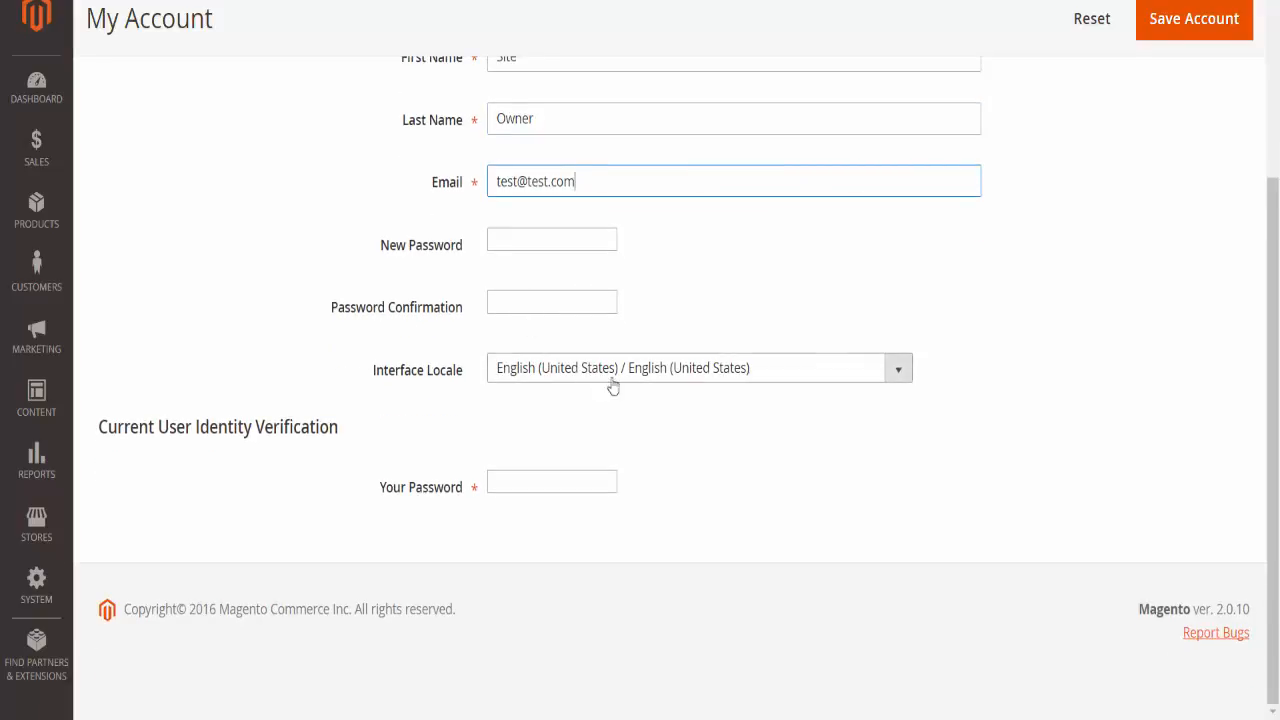
{"action": "mouse_move", "coordinate": [724, 432]}
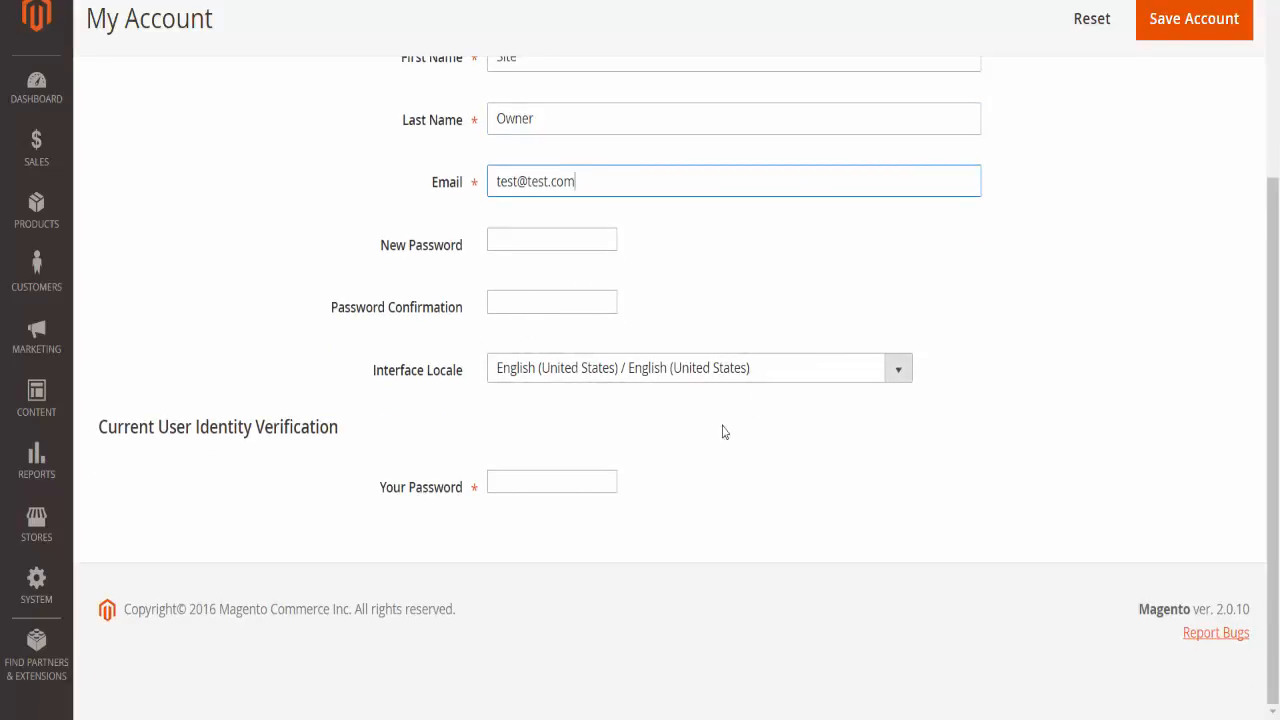
{"action": "mouse_move", "coordinate": [350, 422]}
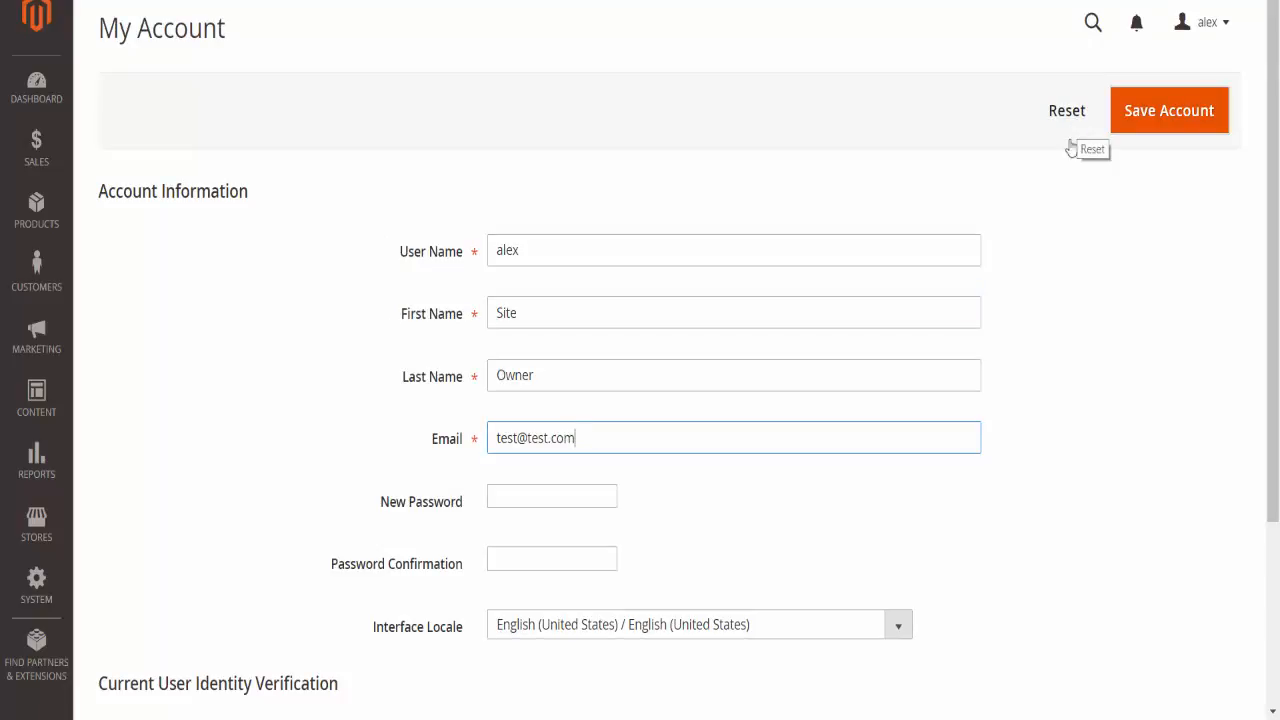
{"action": "scroll", "scroll_direction": "down", "scroll_amount": 3}
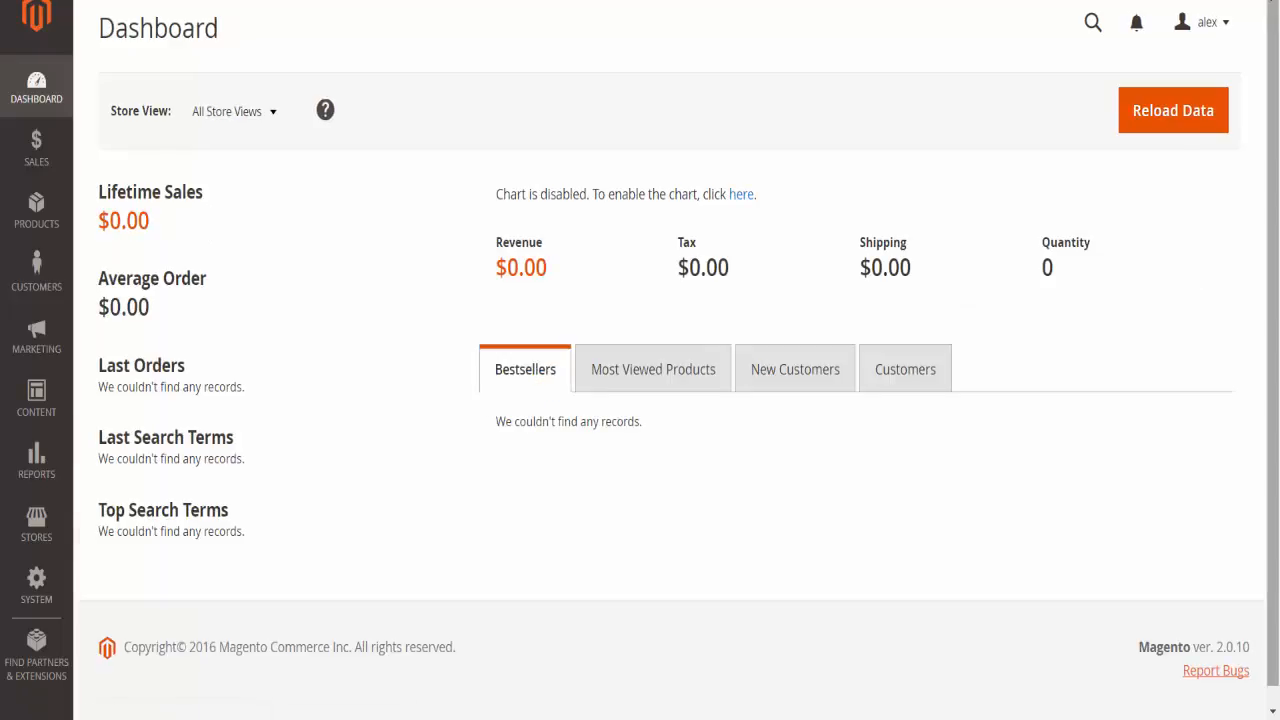
{"action": "left_click", "coordinate": [1200, 22]}
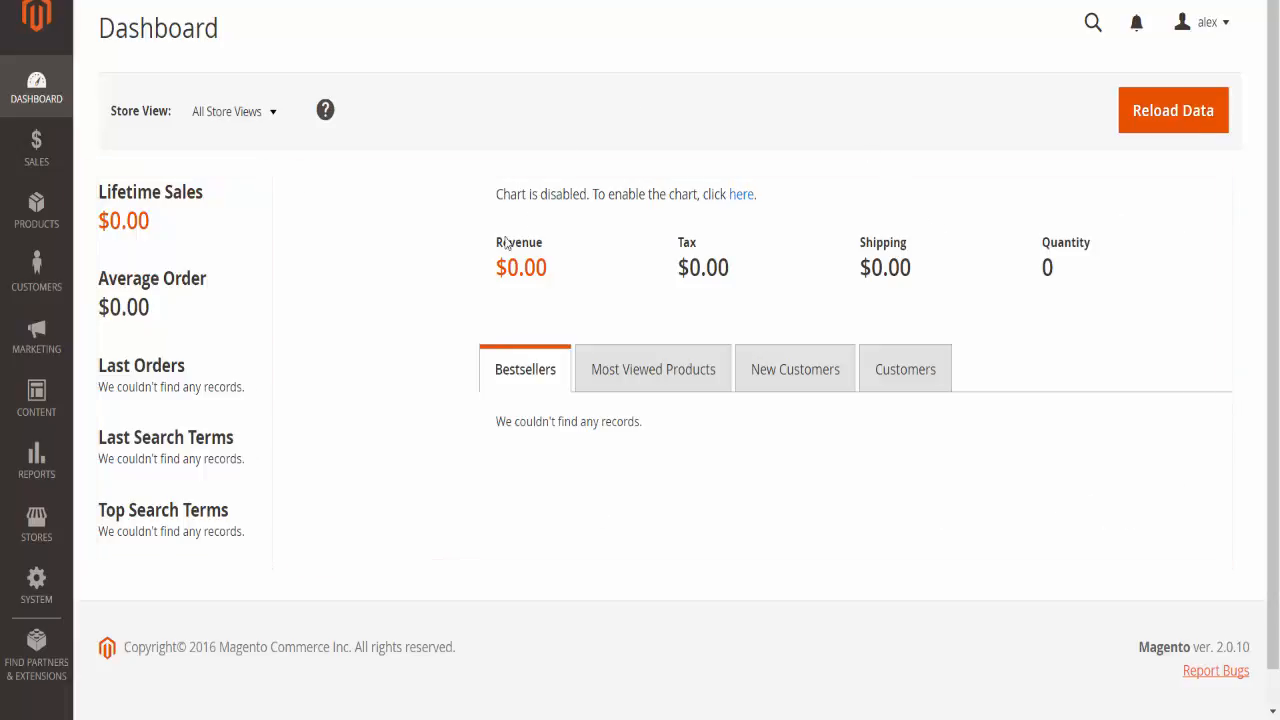
{"action": "mouse_move", "coordinate": [646, 502]}
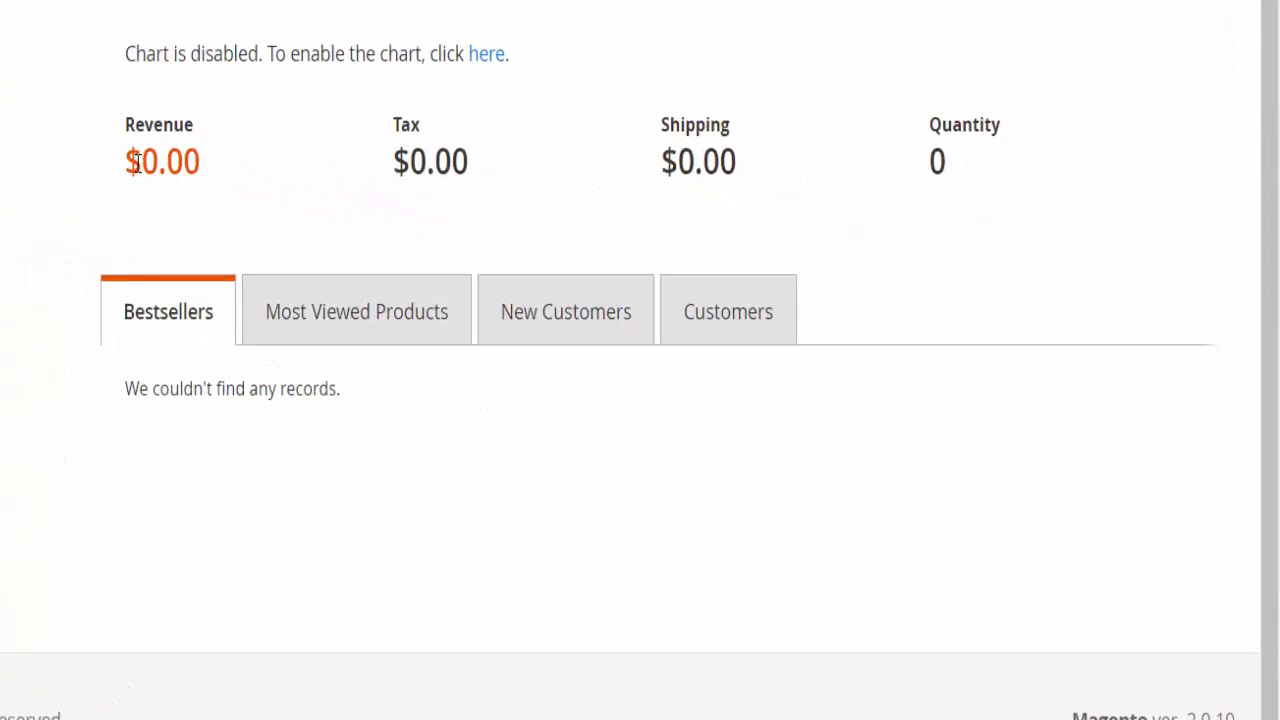
Step: View the Most Viewed Products, New Customers and Customers statistics lists, all showing no records
{"action": "double_click", "coordinate": [438, 160]}
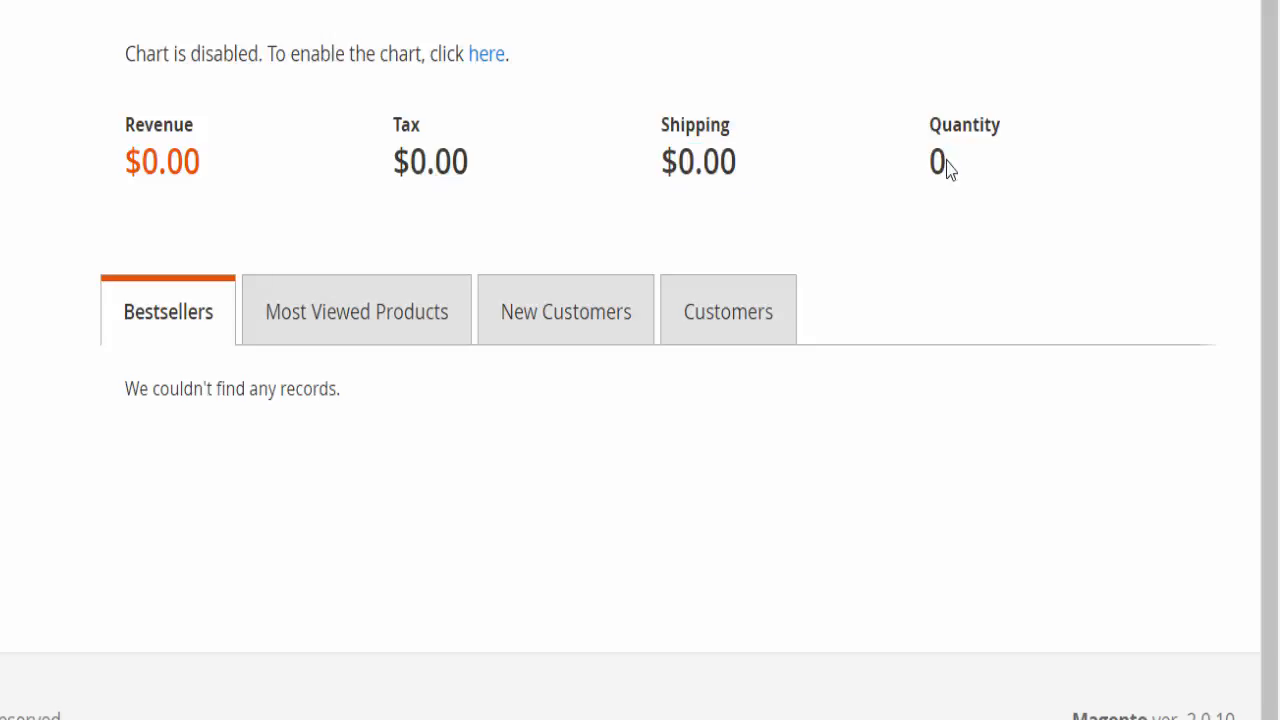
{"action": "mouse_move", "coordinate": [158, 364]}
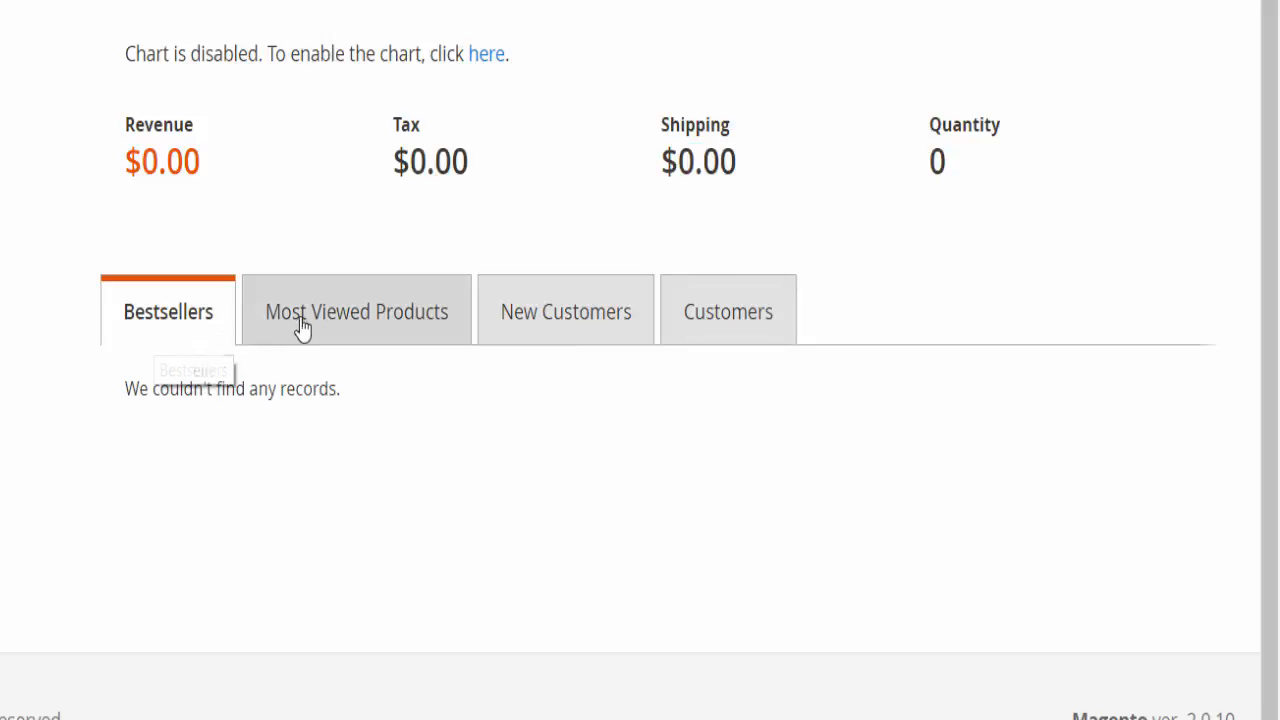
{"action": "left_click", "coordinate": [356, 312]}
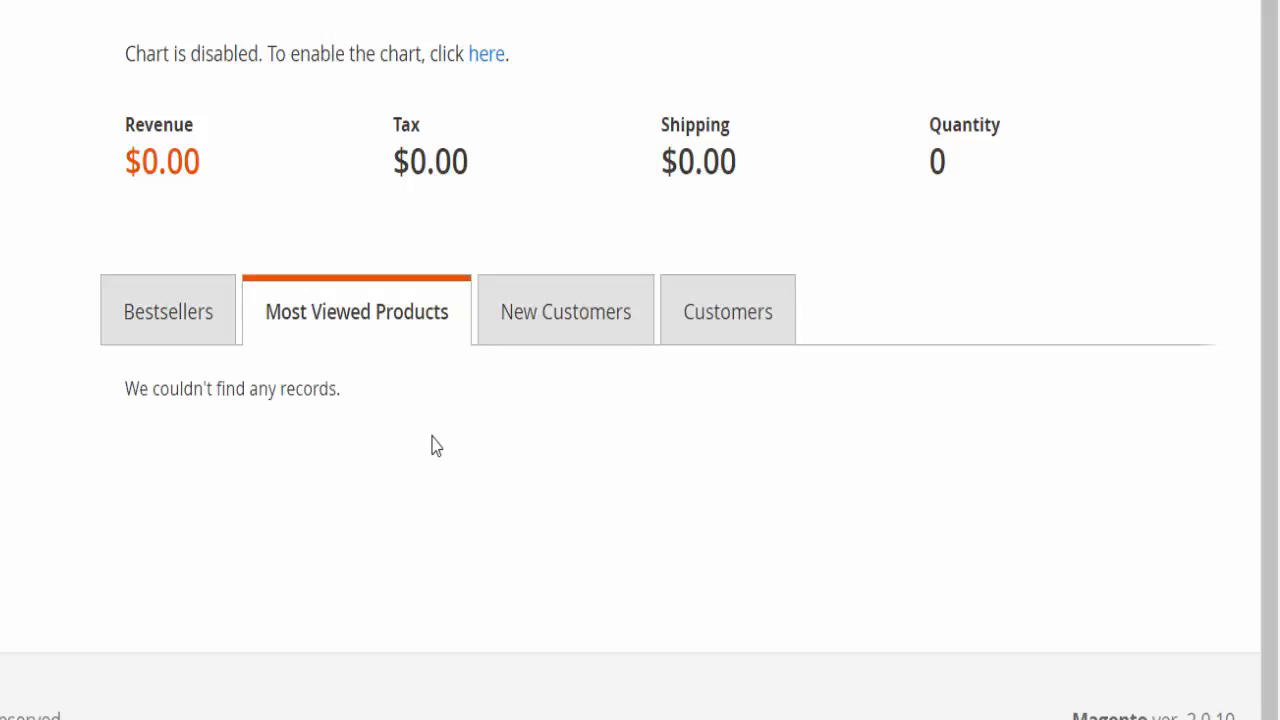
{"action": "left_click", "coordinate": [564, 312]}
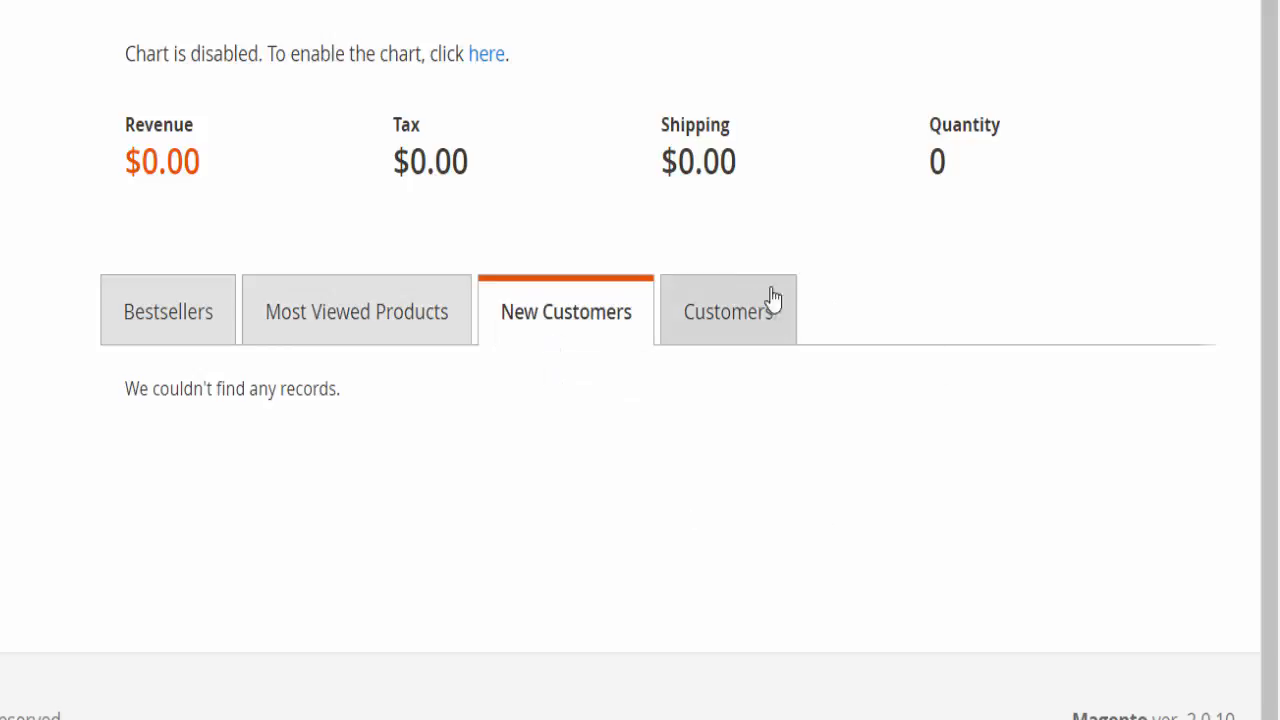
{"action": "left_click", "coordinate": [728, 312]}
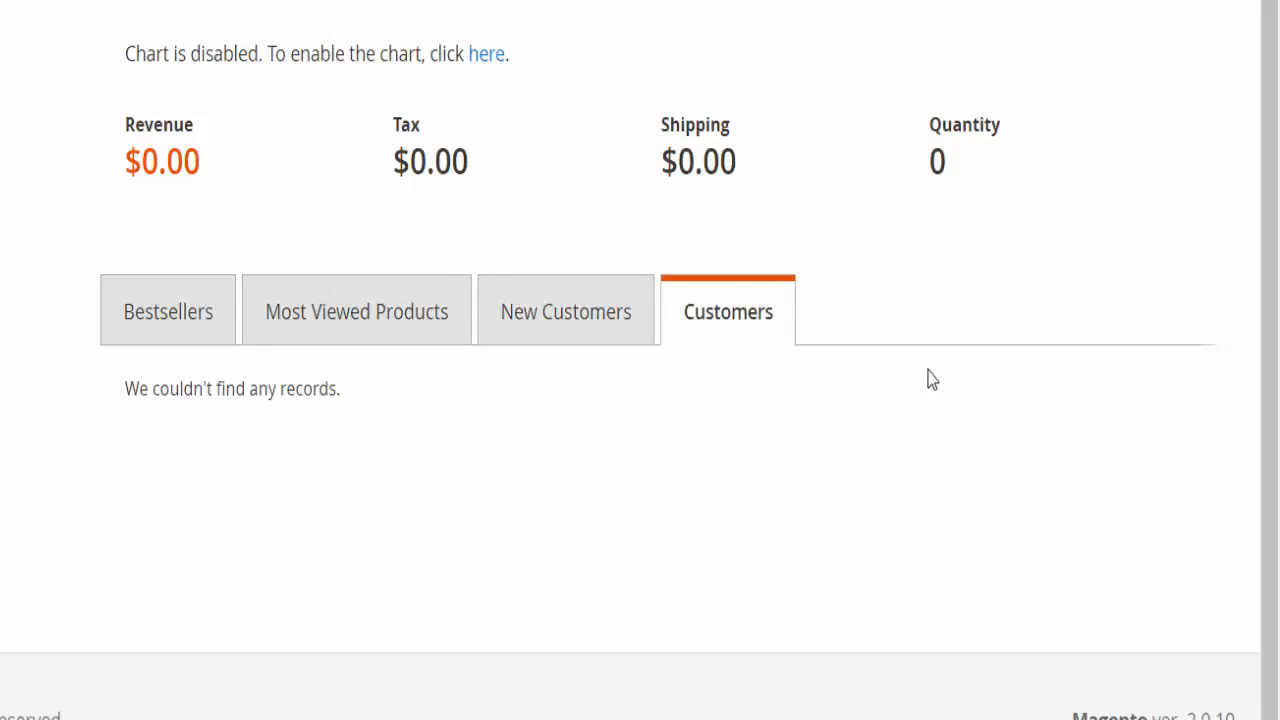
{"action": "scroll", "scroll_direction": "down", "scroll_amount": 3}
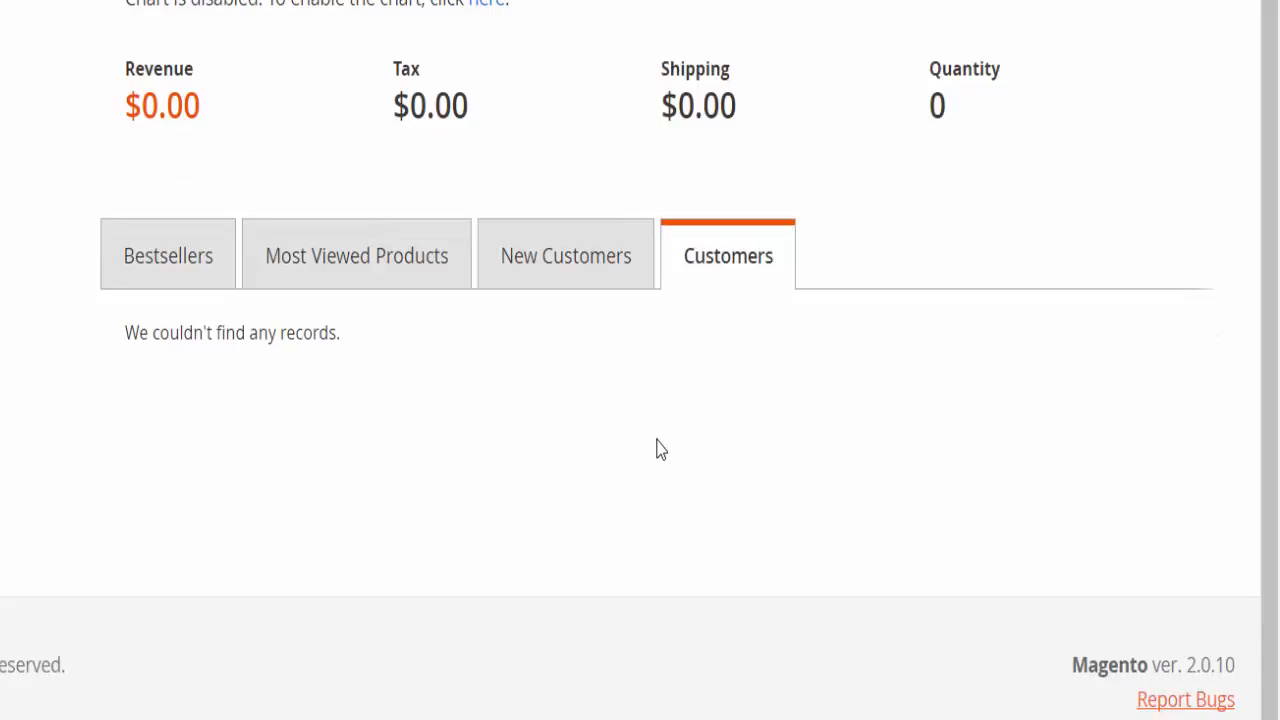
{"action": "mouse_move", "coordinate": [816, 616]}
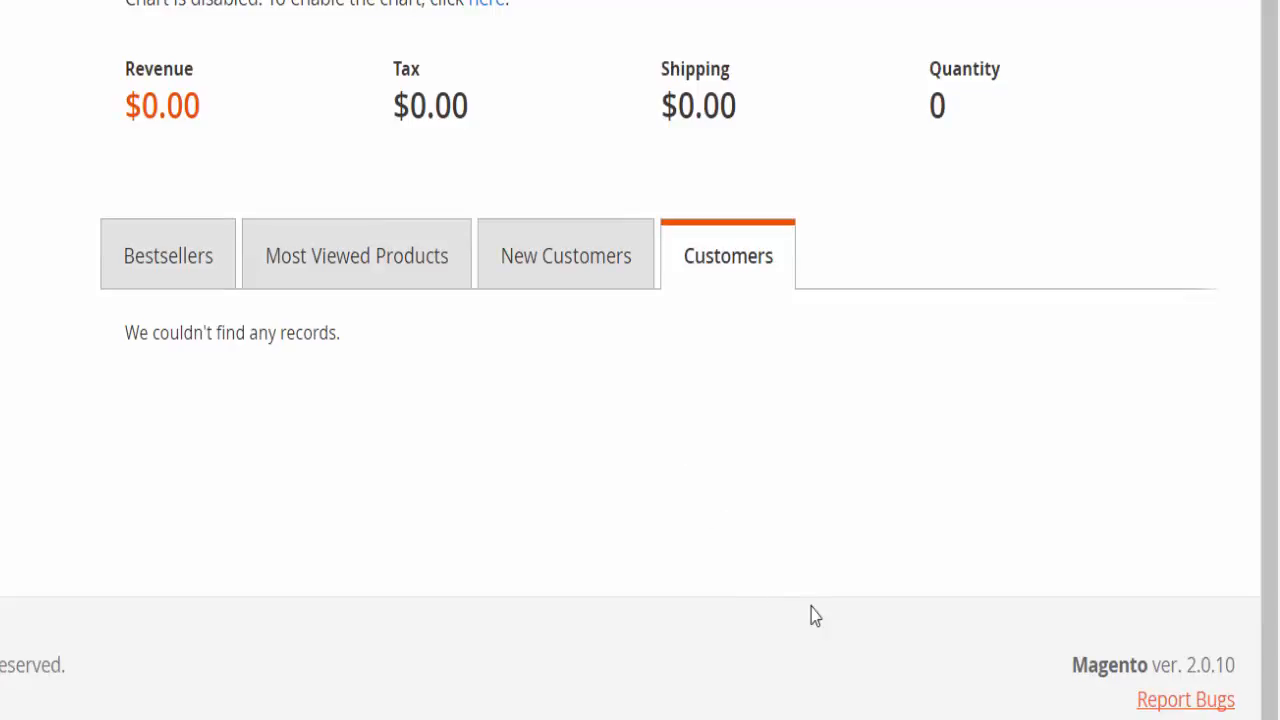
{"action": "mouse_move", "coordinate": [1210, 670]}
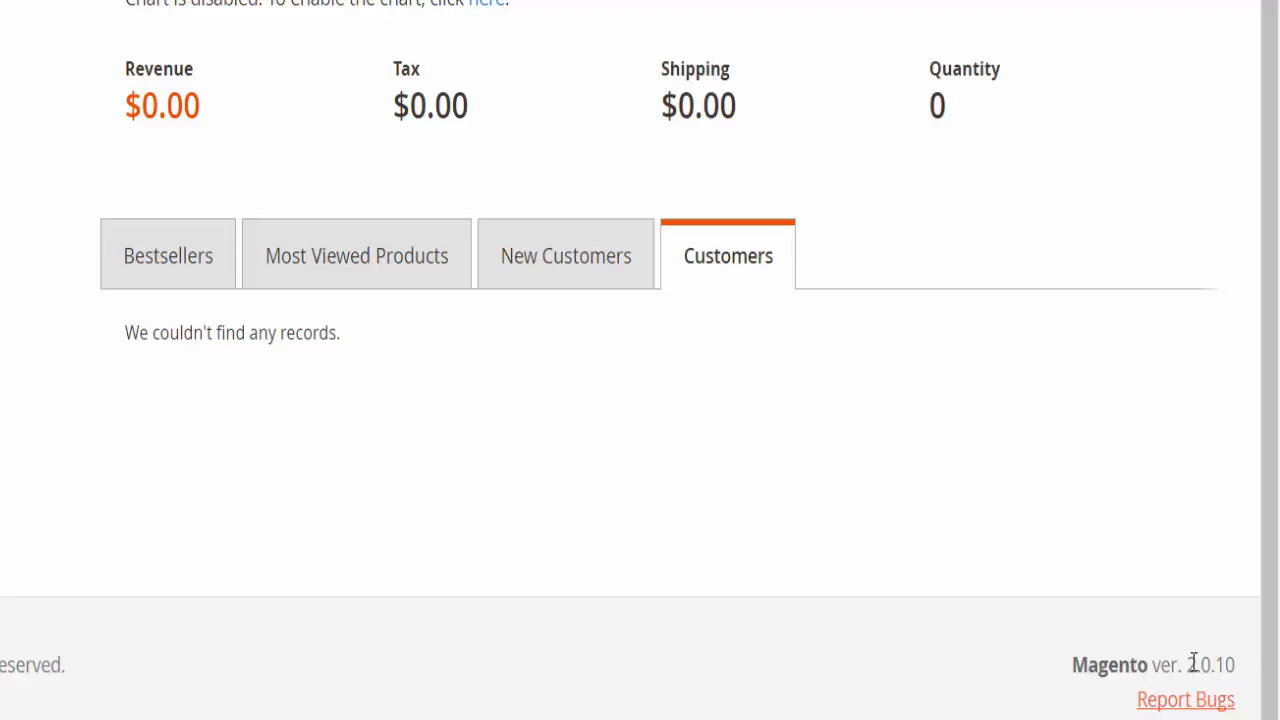
{"action": "mouse_move", "coordinate": [1196, 710]}
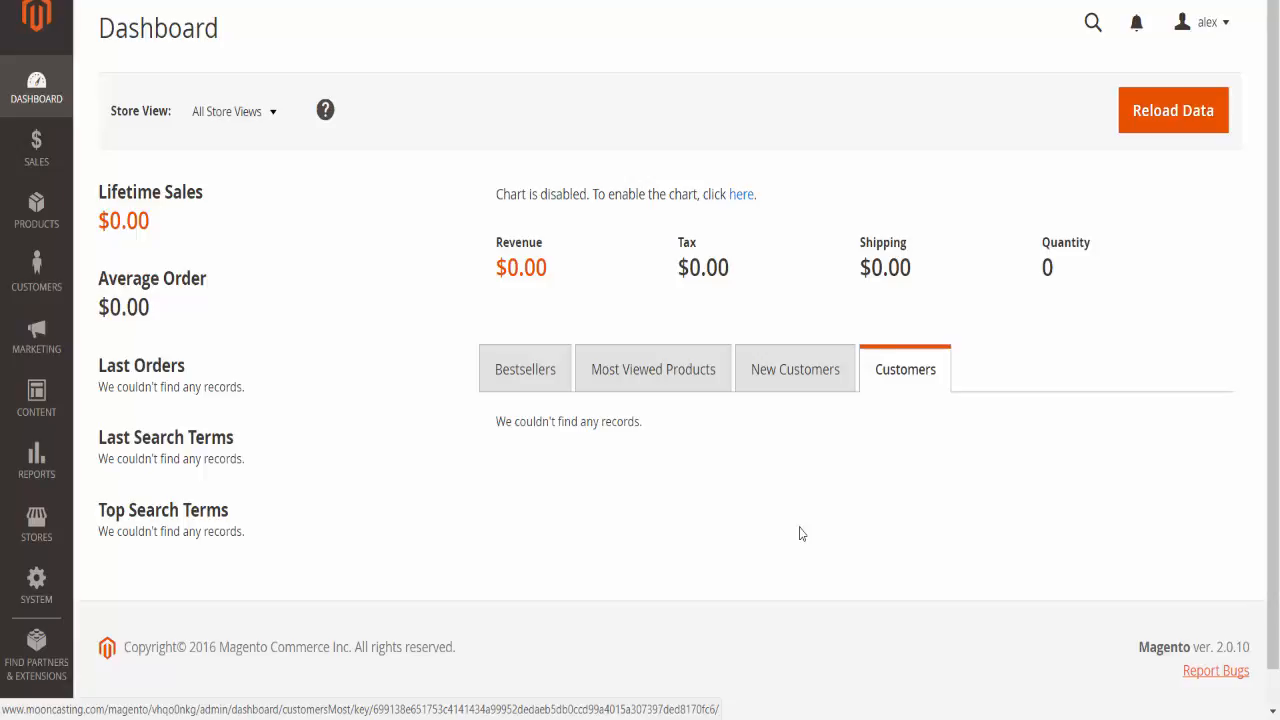
{"action": "mouse_move", "coordinate": [736, 148]}
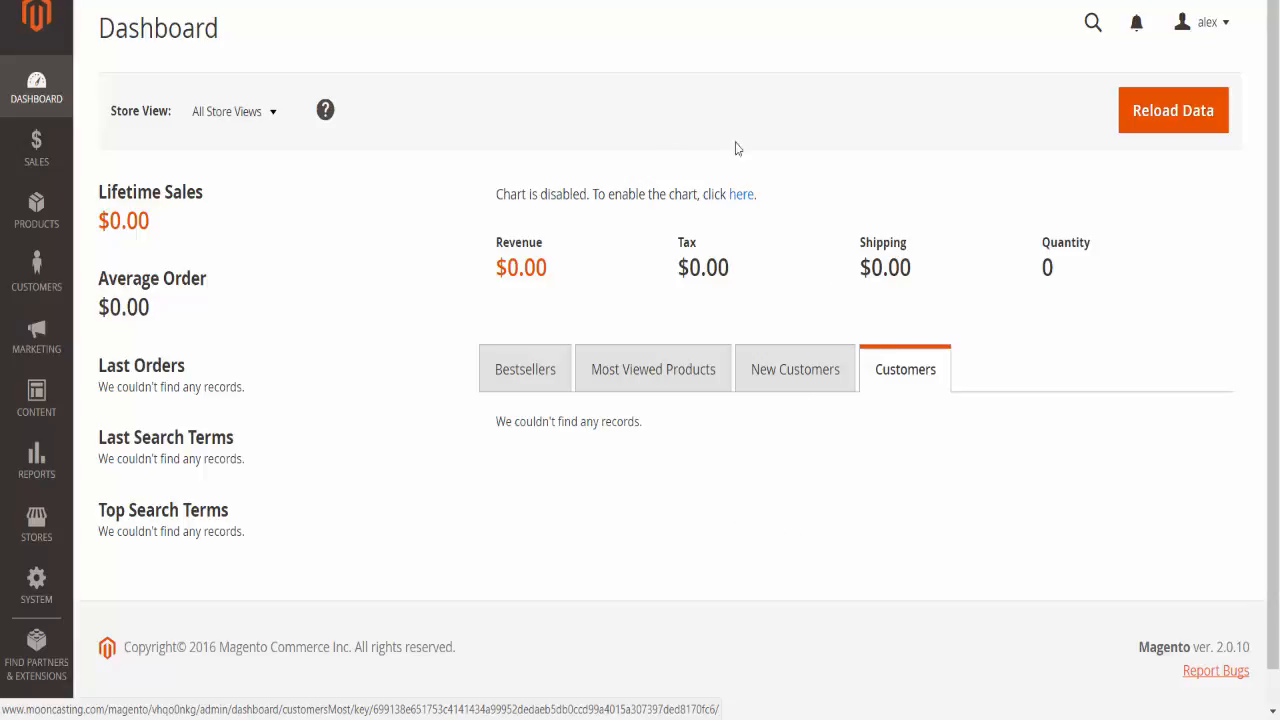
{"action": "mouse_move", "coordinate": [318, 250]}
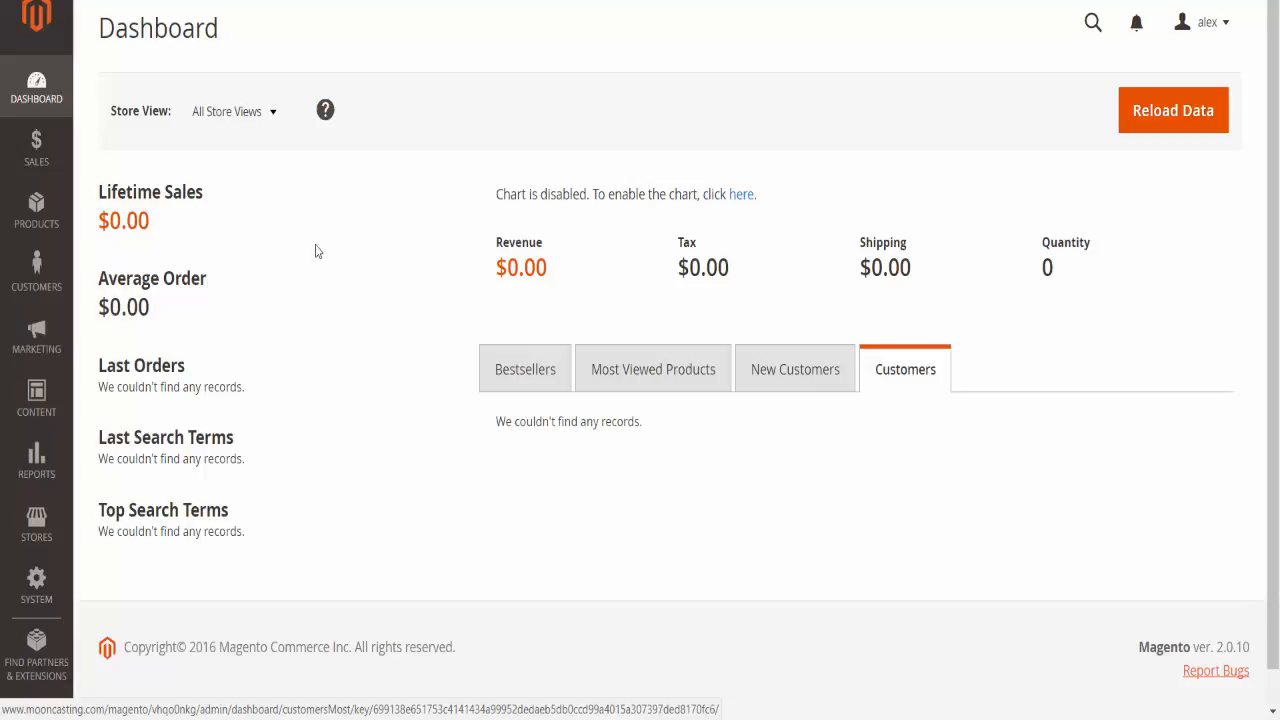
{"action": "mouse_move", "coordinate": [620, 360]}
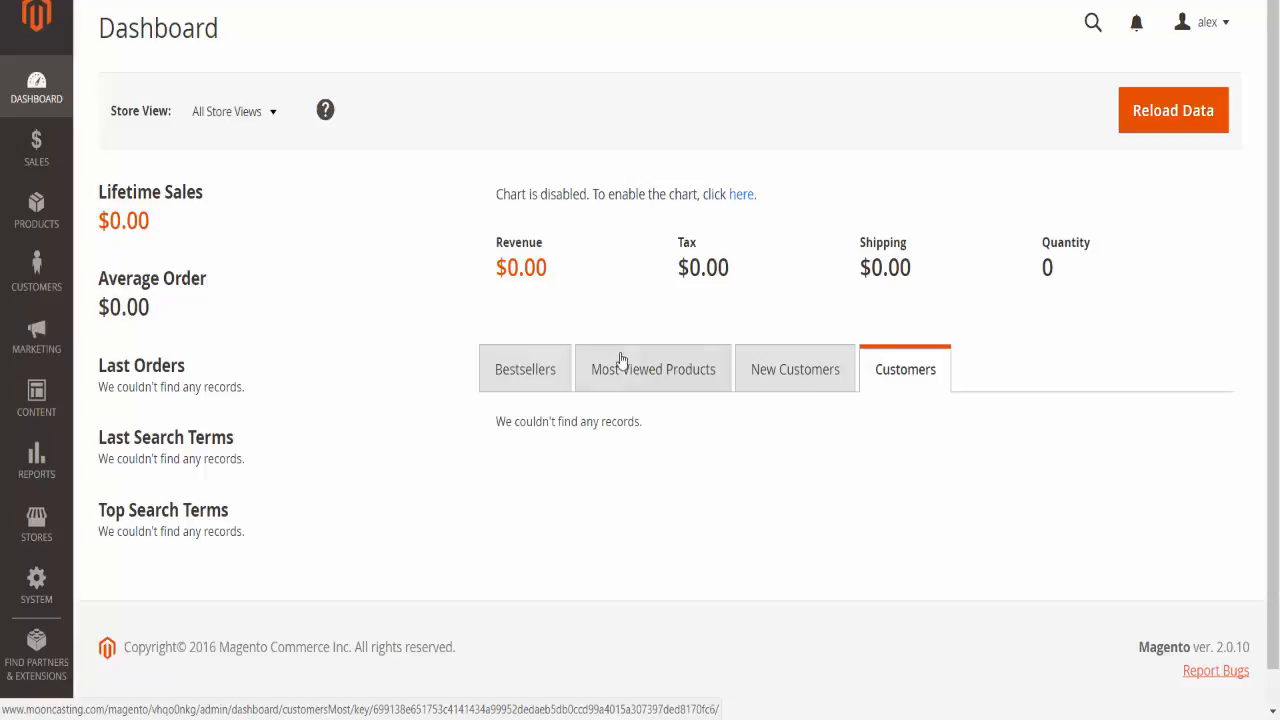
{"action": "mouse_move", "coordinate": [616, 316]}
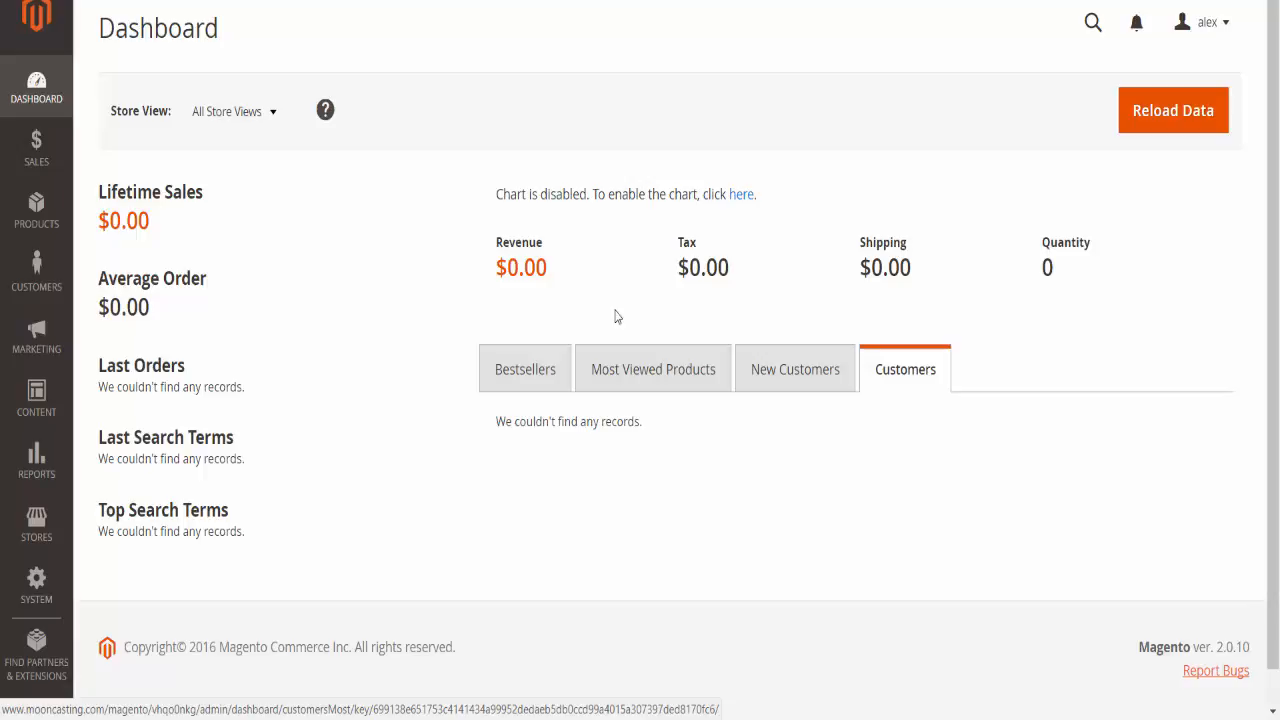
{"action": "mouse_move", "coordinate": [230, 324]}
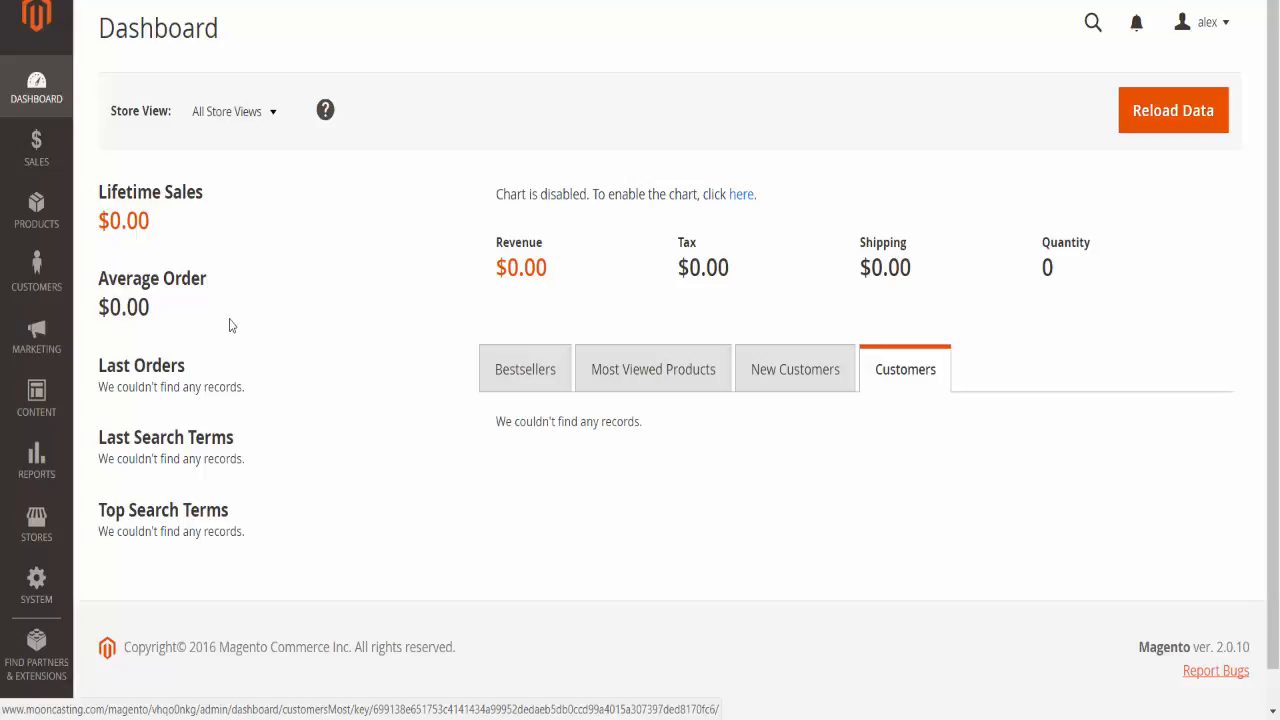
{"action": "mouse_move", "coordinate": [234, 276]}
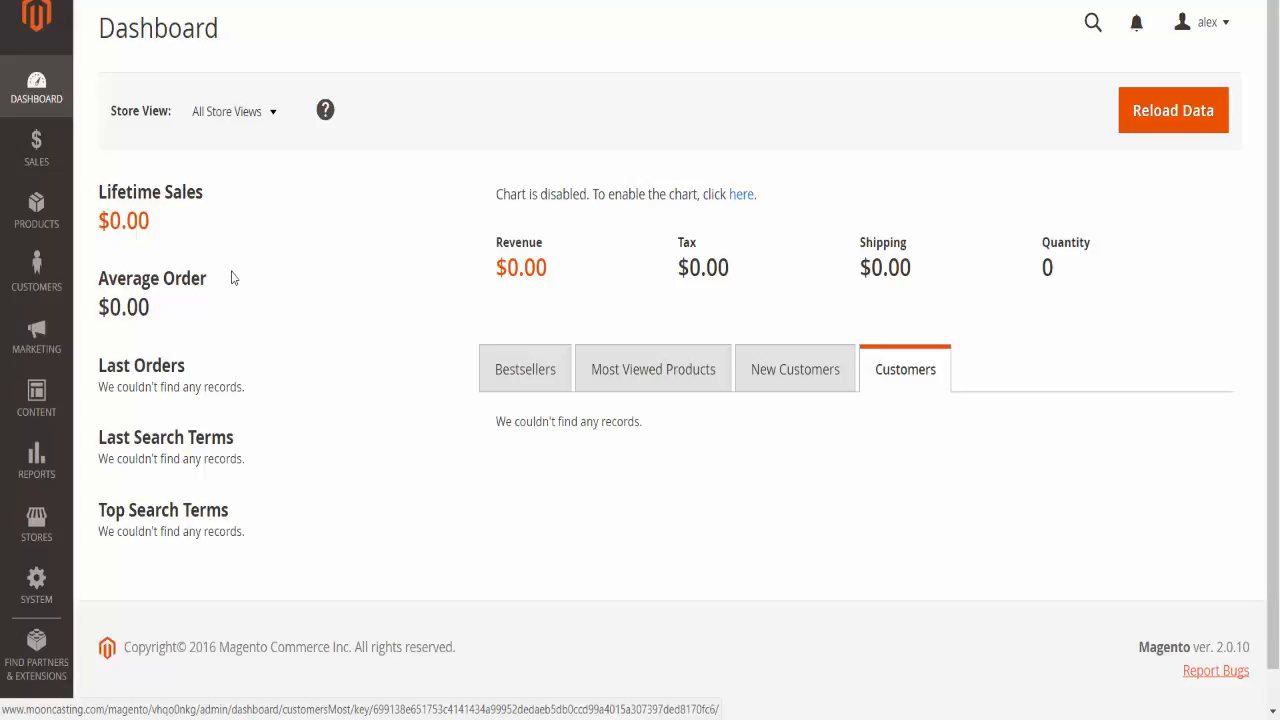
{"action": "mouse_move", "coordinate": [224, 420]}
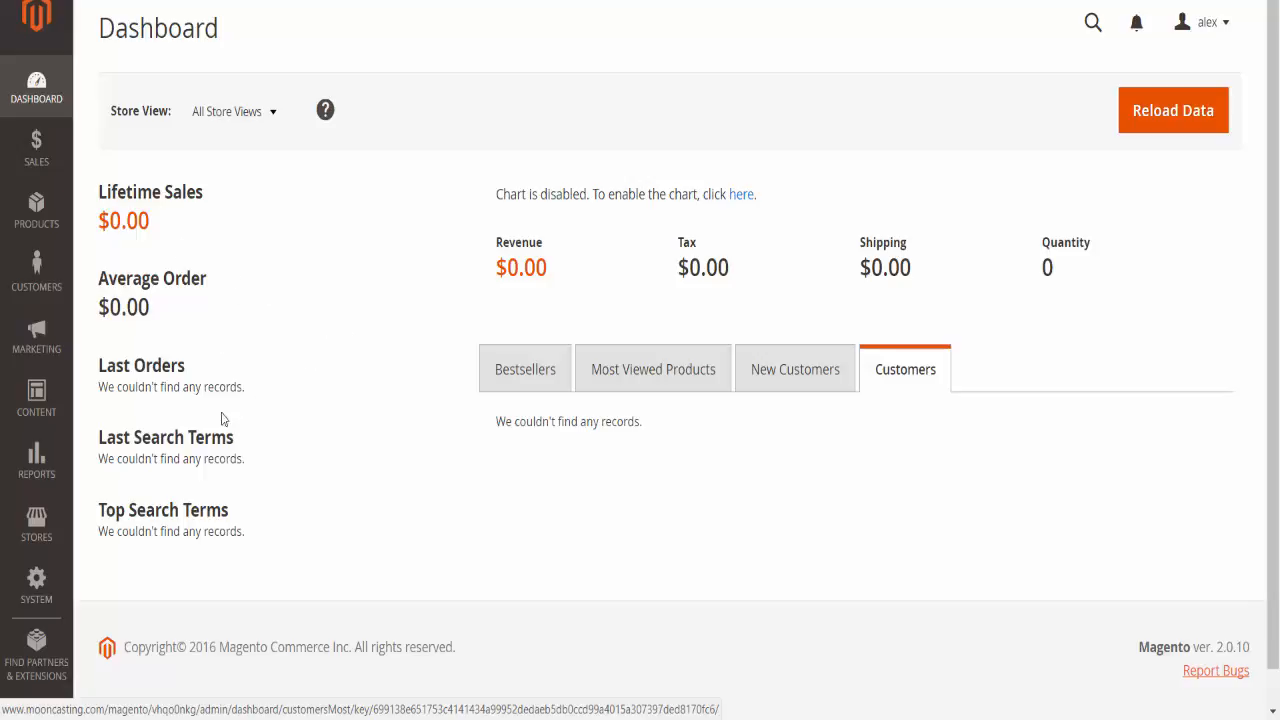
{"action": "mouse_move", "coordinate": [464, 444]}
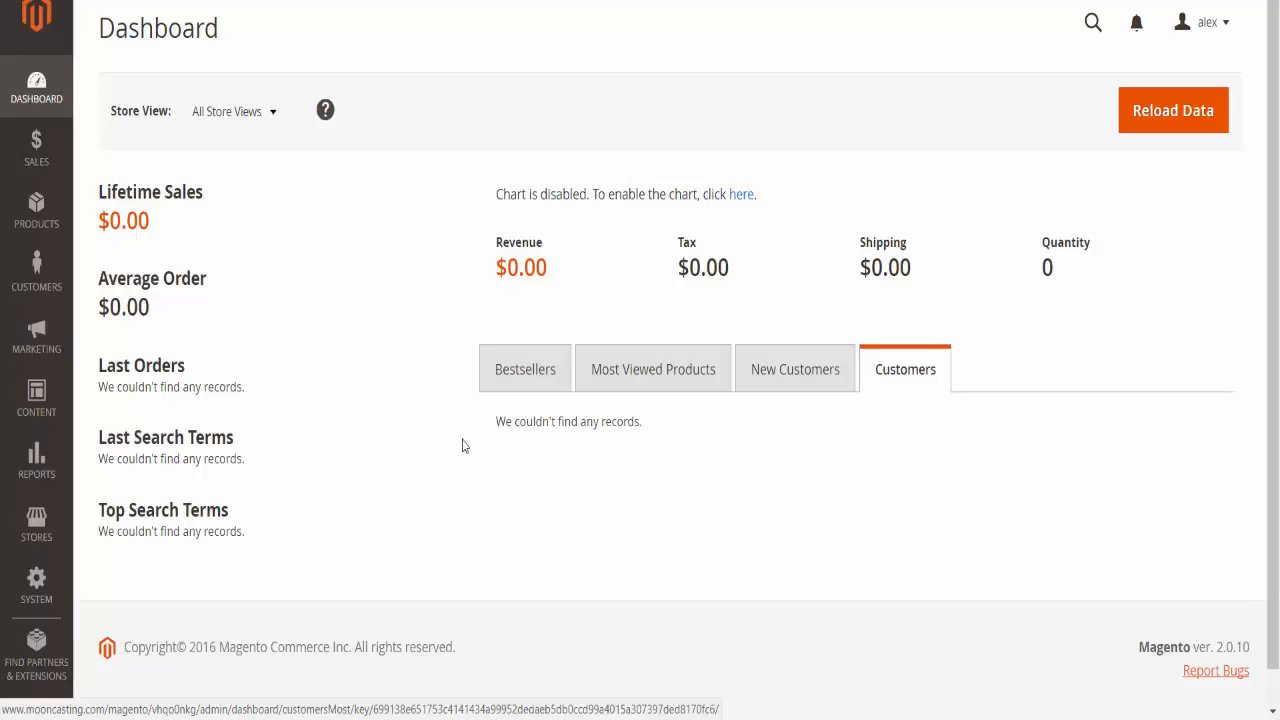
{"action": "mouse_move", "coordinate": [382, 382]}
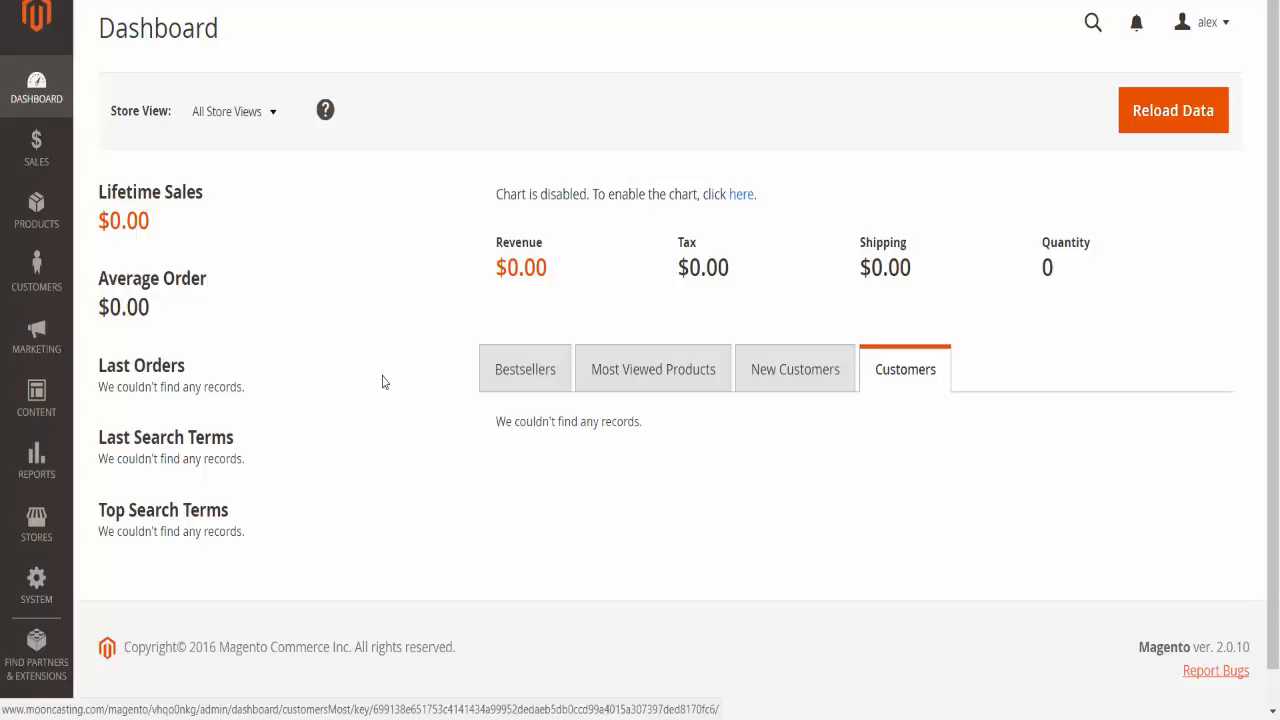